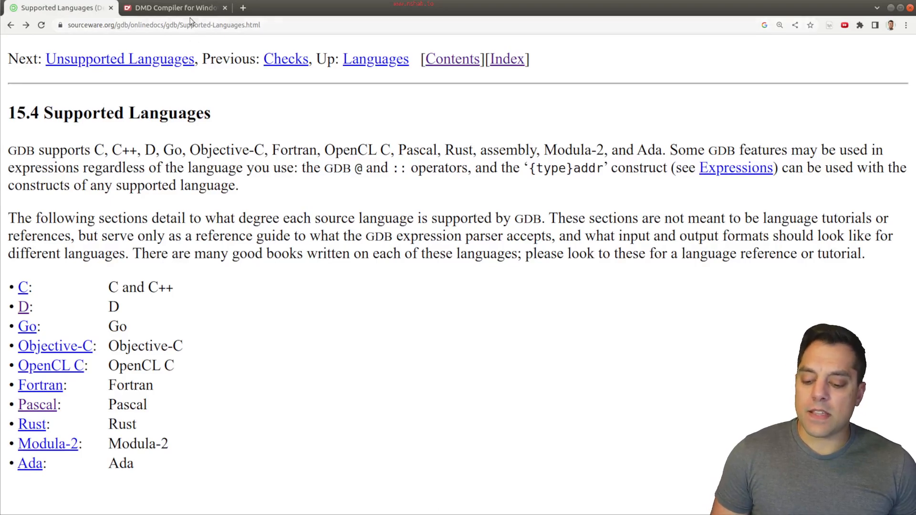
Step: Switch to the DMD Compiler for Windows documentation tab in Chrome
click(172, 8)
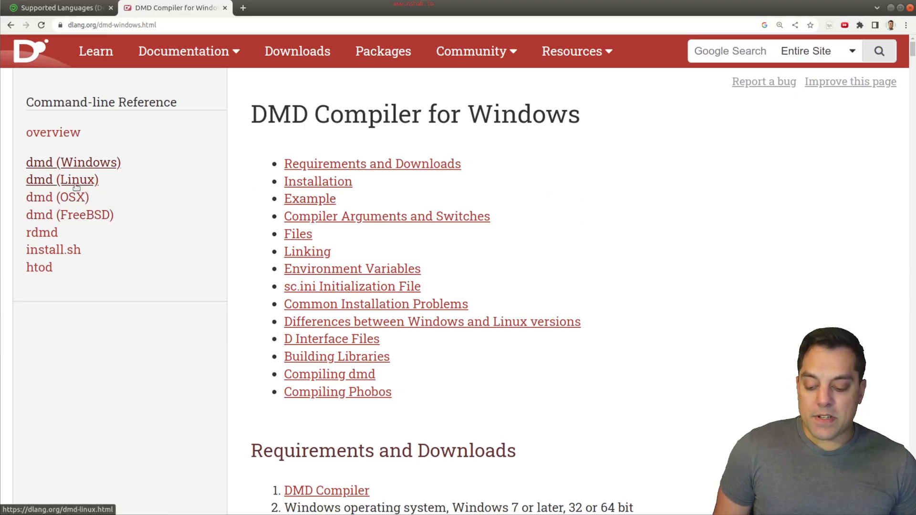
Step: Open the dmd (Linux) reference and scroll to the -g and -gf debug-info flags
click(62, 179)
text(debug)
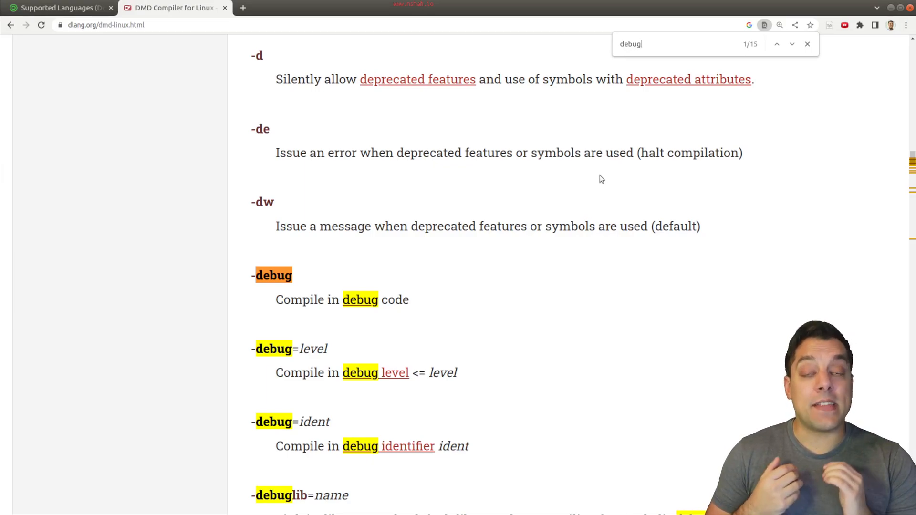
scroll(down, 3)
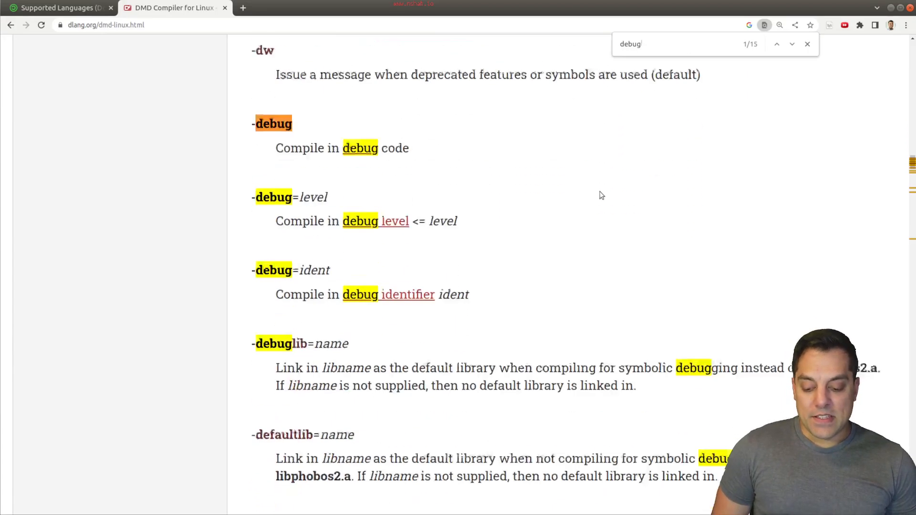
scroll(down, 3)
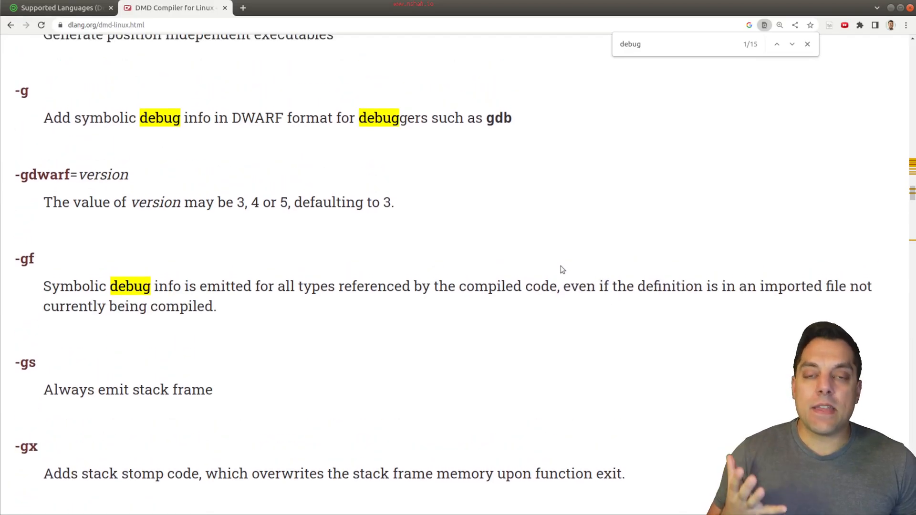
mouse_move(190, 268)
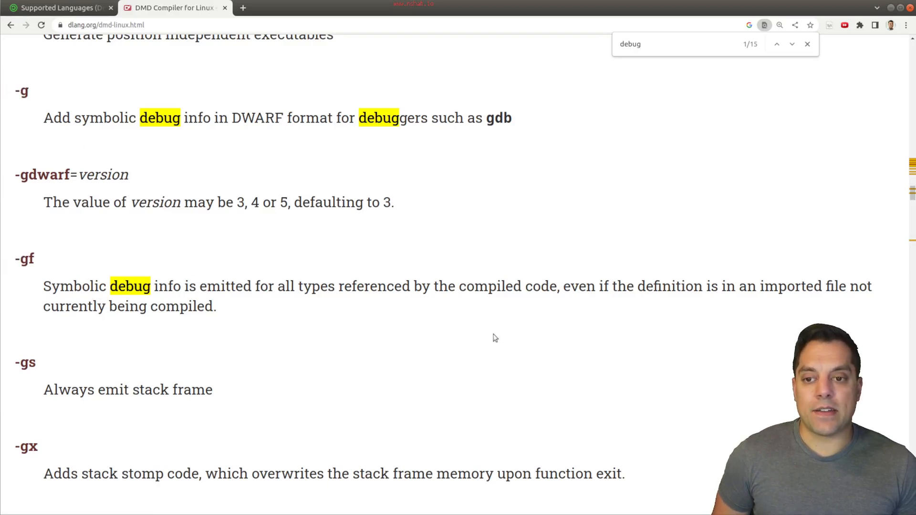
mouse_move(463, 336)
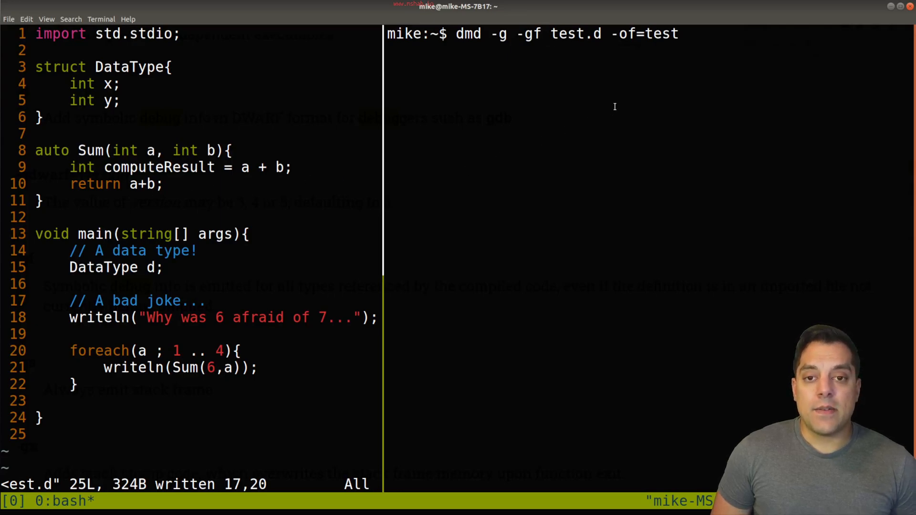
Step: Build test.d with 'dmd -g -gf' into test and confirm GDB 13.0.50 via gdb --version
key(Return)
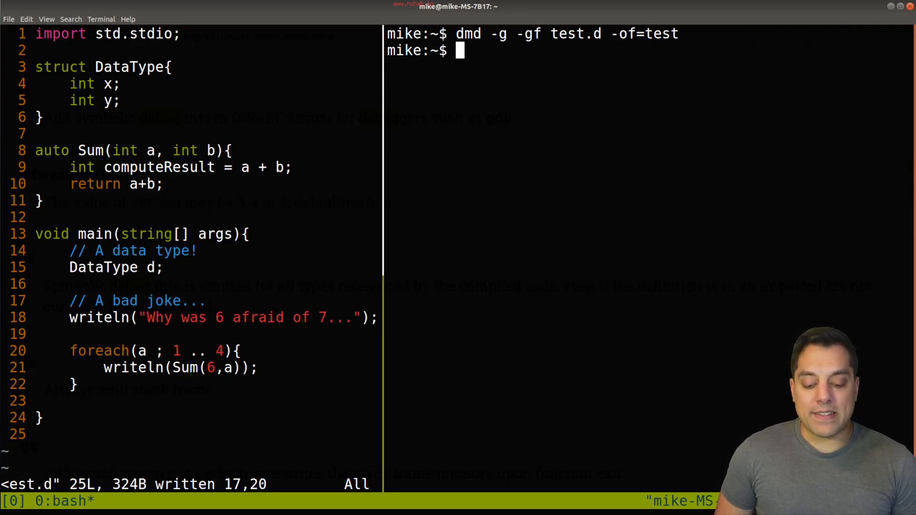
text(gdb --version)
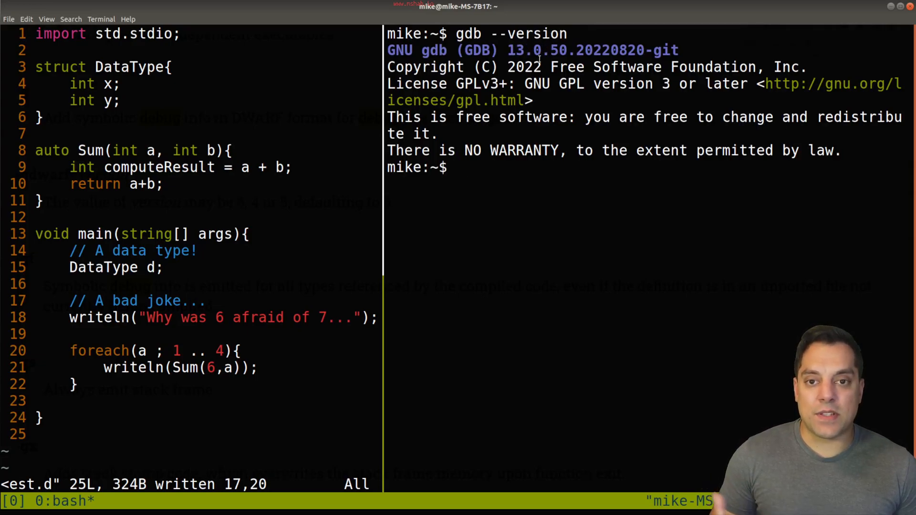
double_click(513, 49)
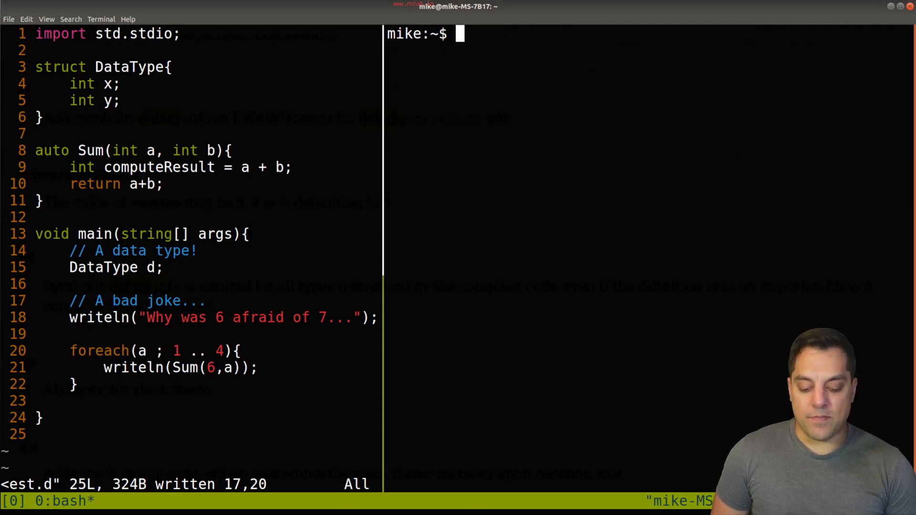
Step: Load ./test in GDB and run it with the argument "arguments"
text(gdb)
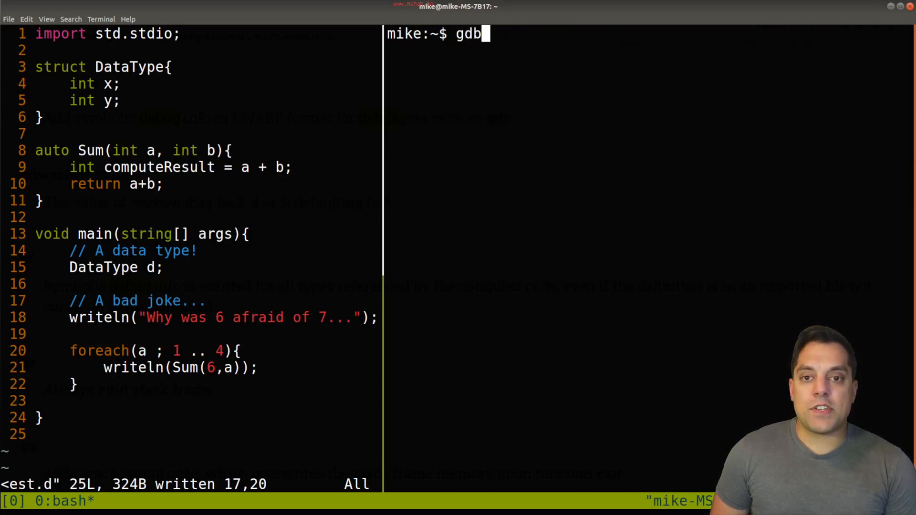
text(./test)
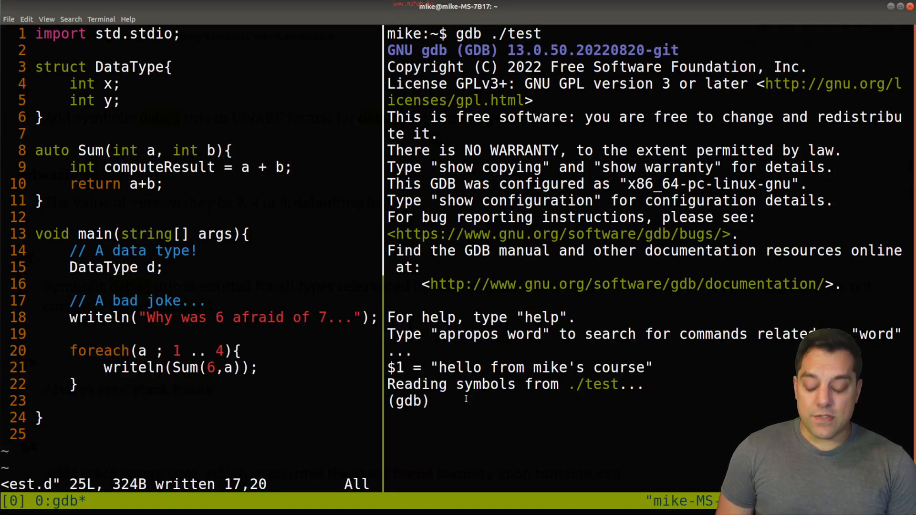
text(r)
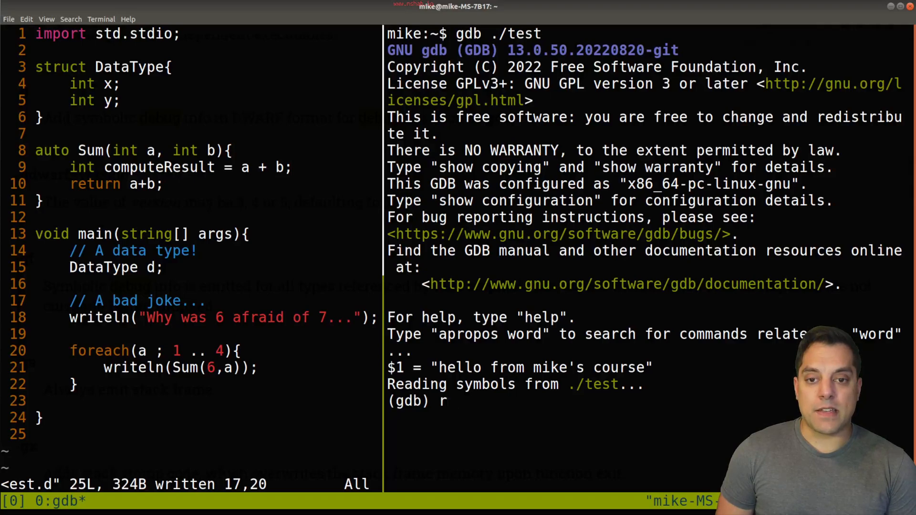
text(u)
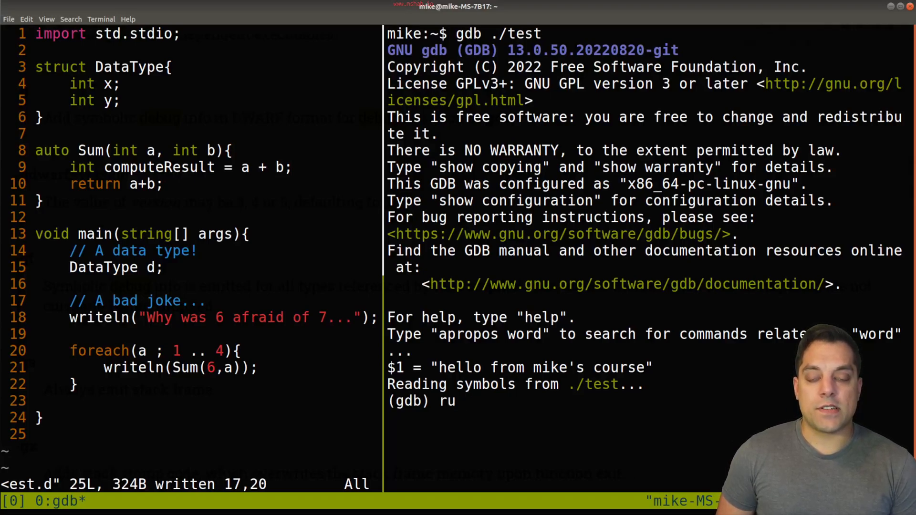
text(n)
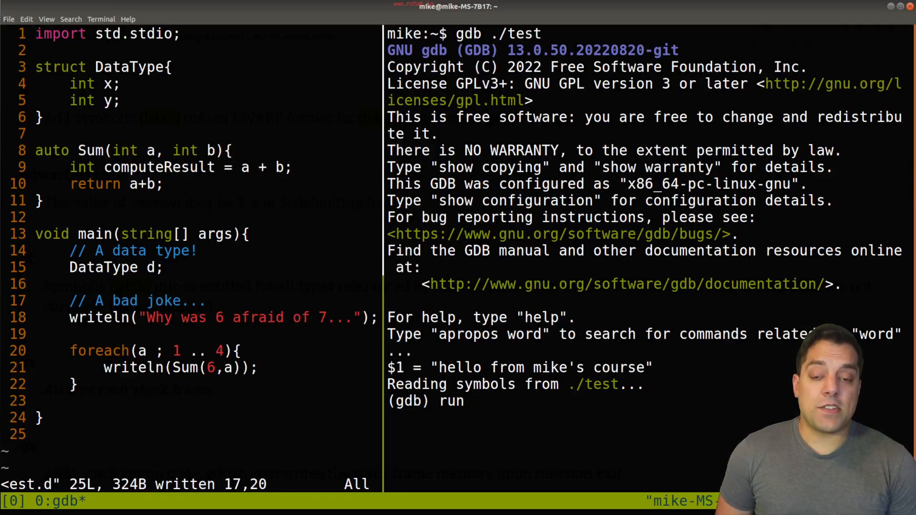
text("arguments")
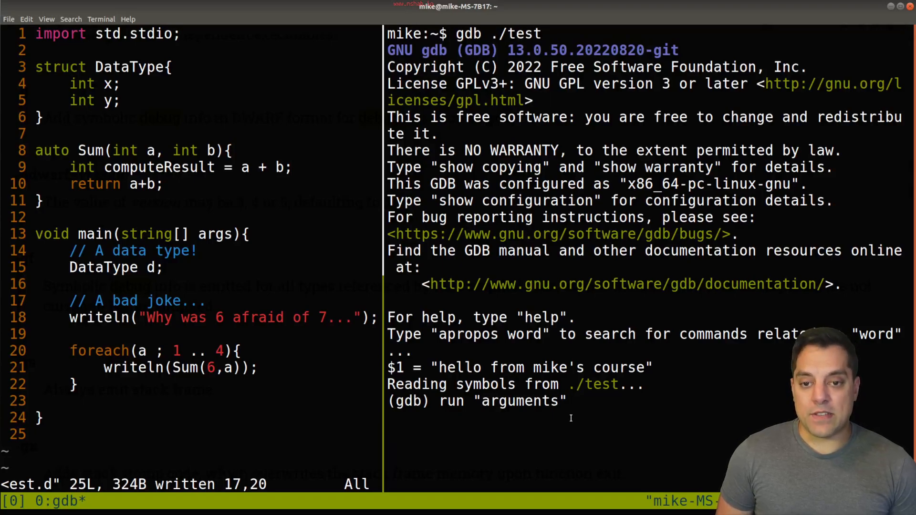
key(Return)
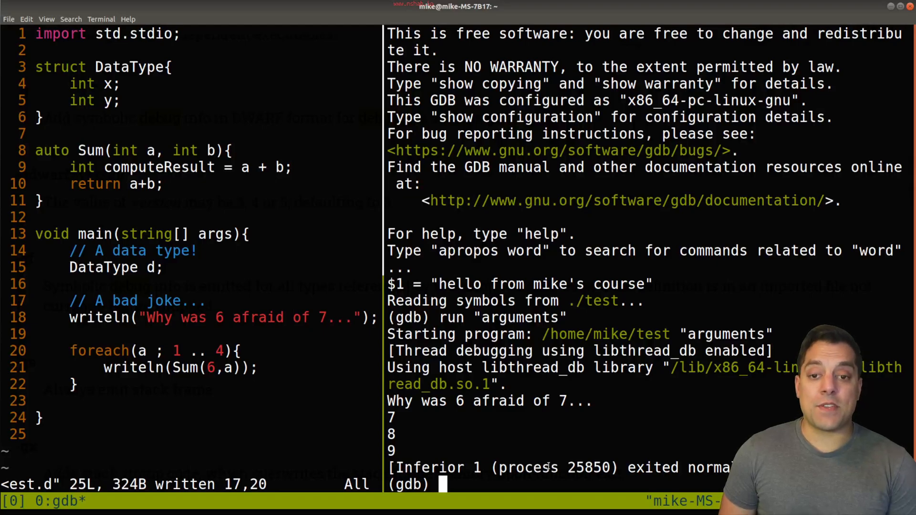
text(r)
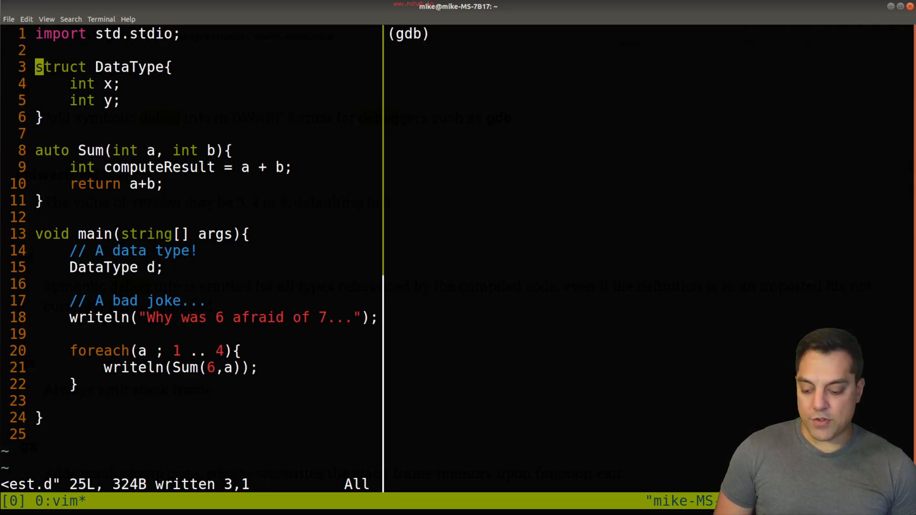
Step: Change DataType from struct to class, add 'd.x = 7;' after 'DataType d;', and save
text(class)
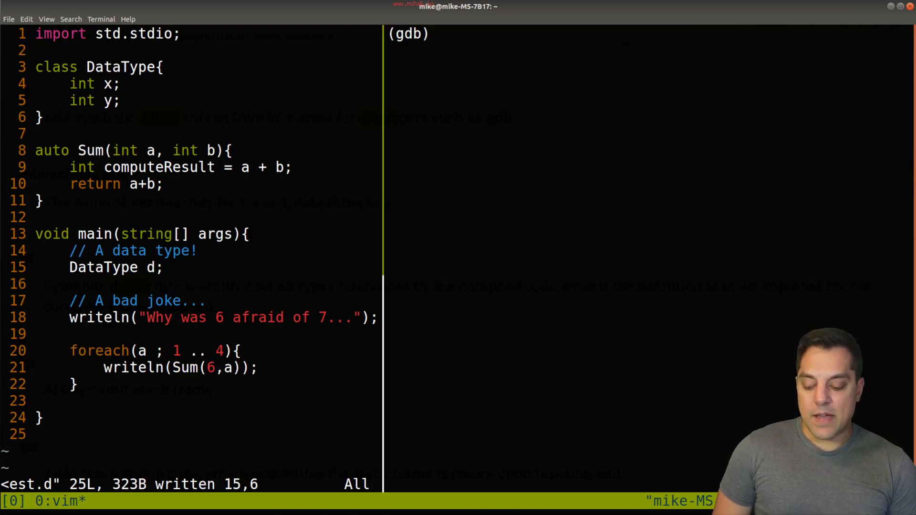
text(d.x)
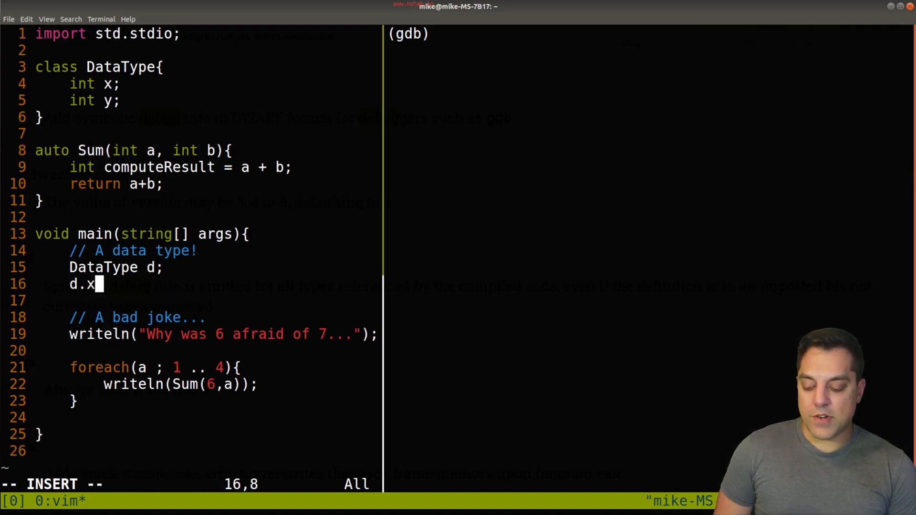
text(= 7;)
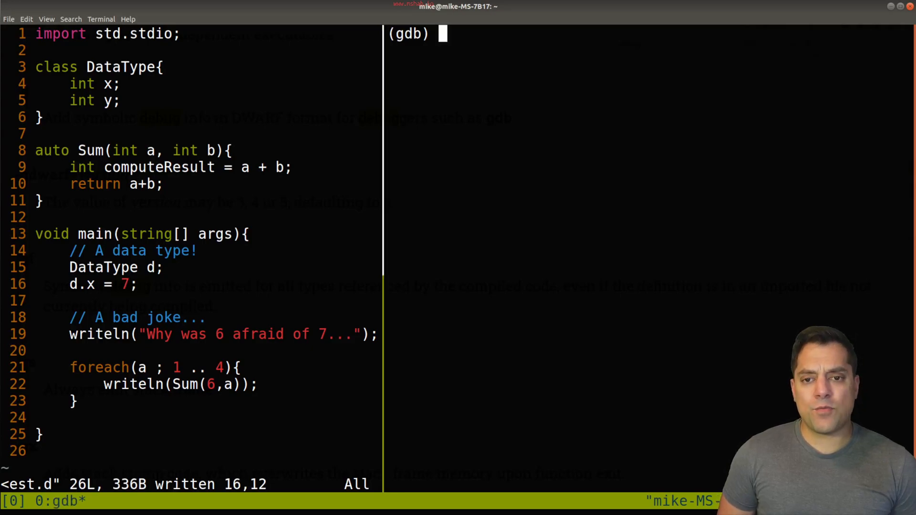
text(q)
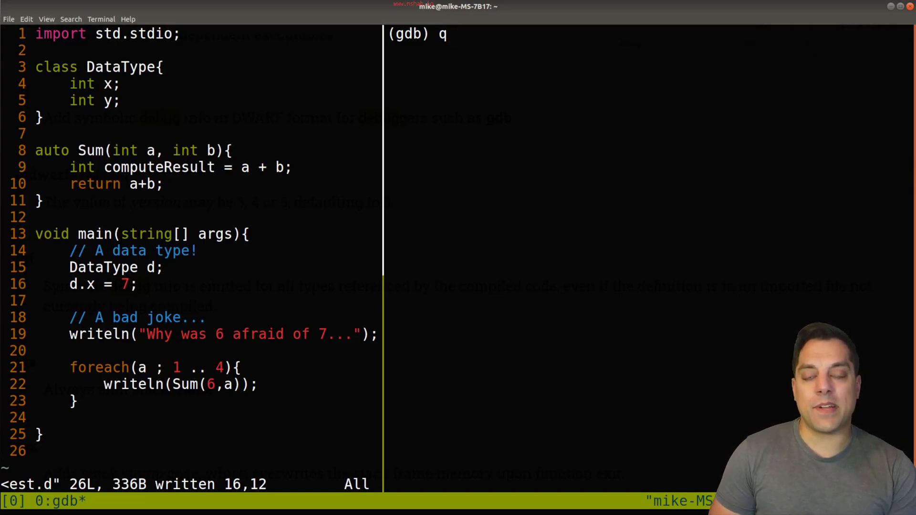
Step: Quit gdb, rebuild with 'dmd -g -gf test.d -of=test', and run it under 'gdb --silent ./test'
key(Return)
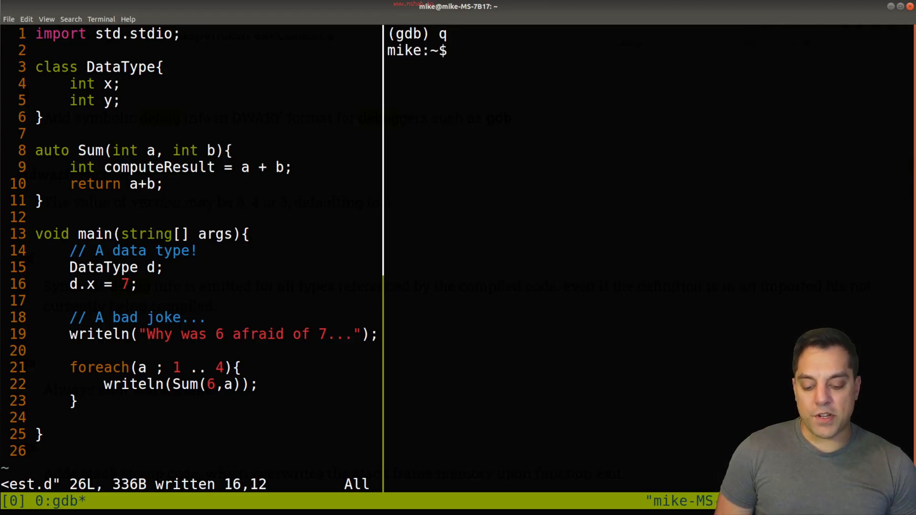
text(dmd -g -gf test.d -of=test)
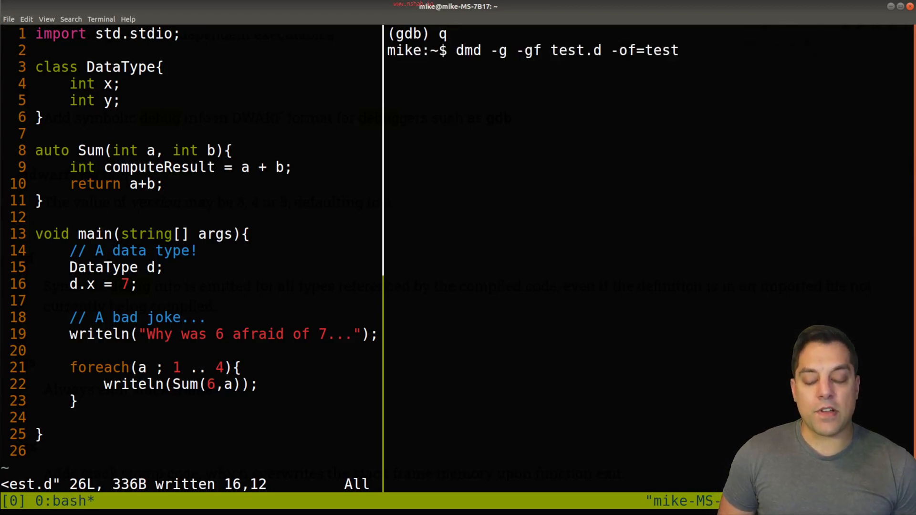
text(gdb ./test)
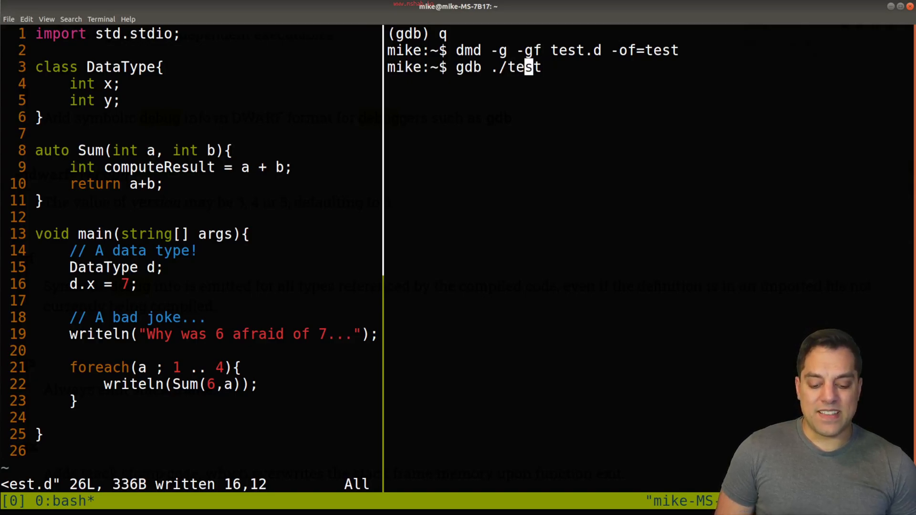
text(--sile)
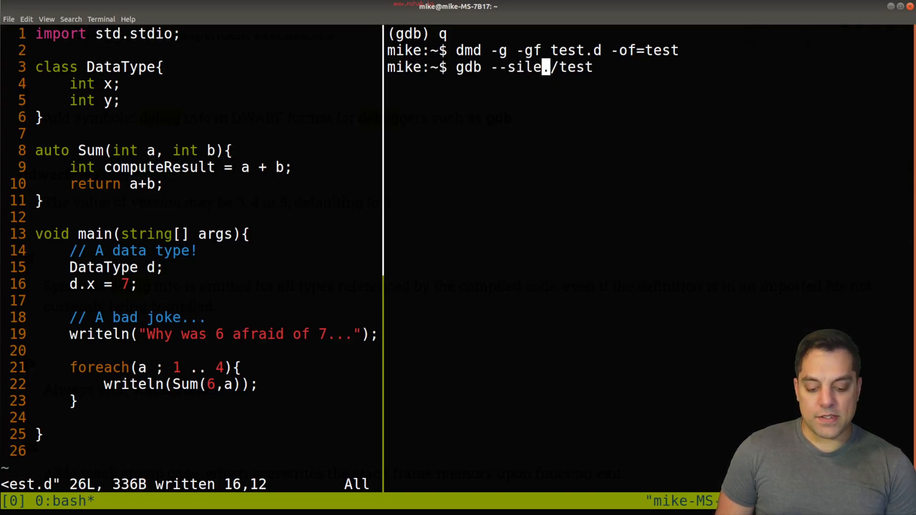
key(Return)
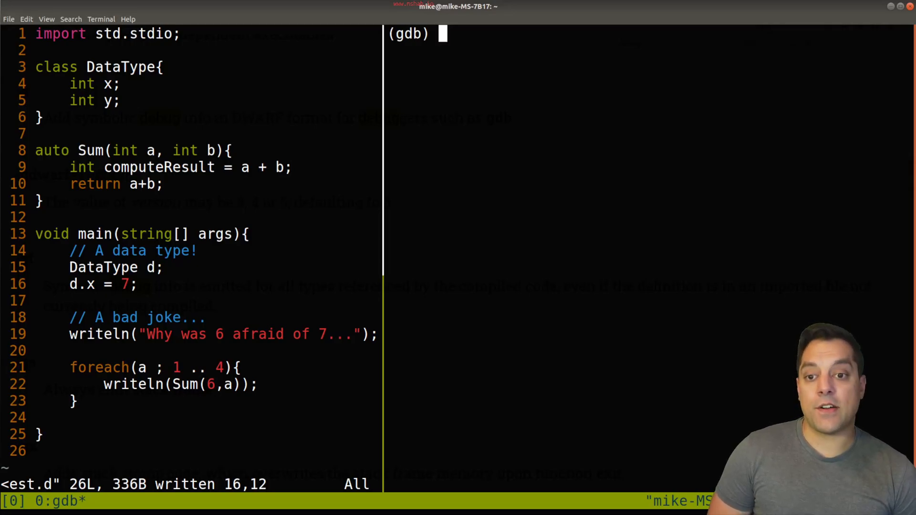
mouse_move(322, 222)
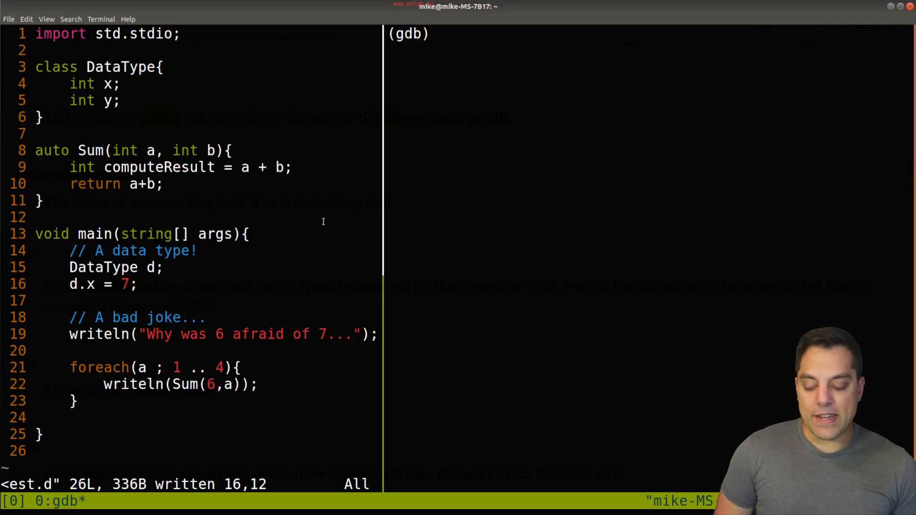
text(run)
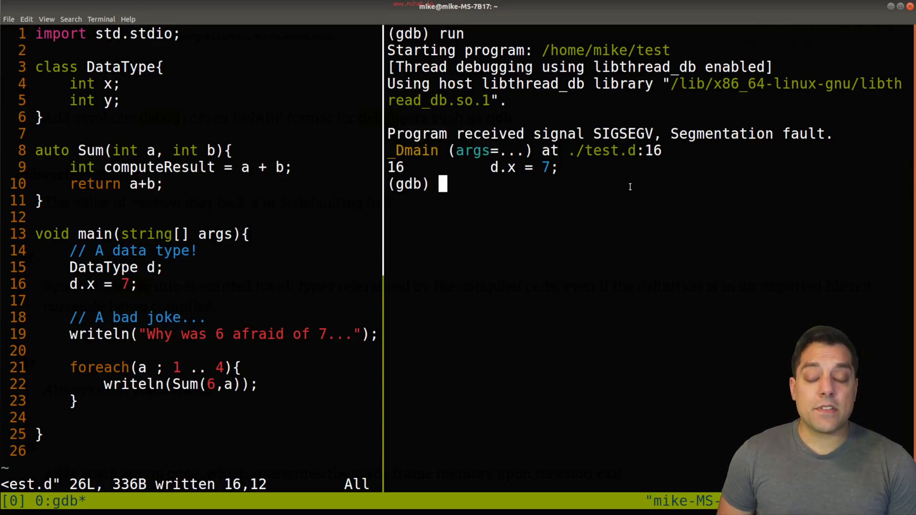
Step: Print a backtrace tracing the segfault from _Dmain at test.d:16 up to main
text(backt)
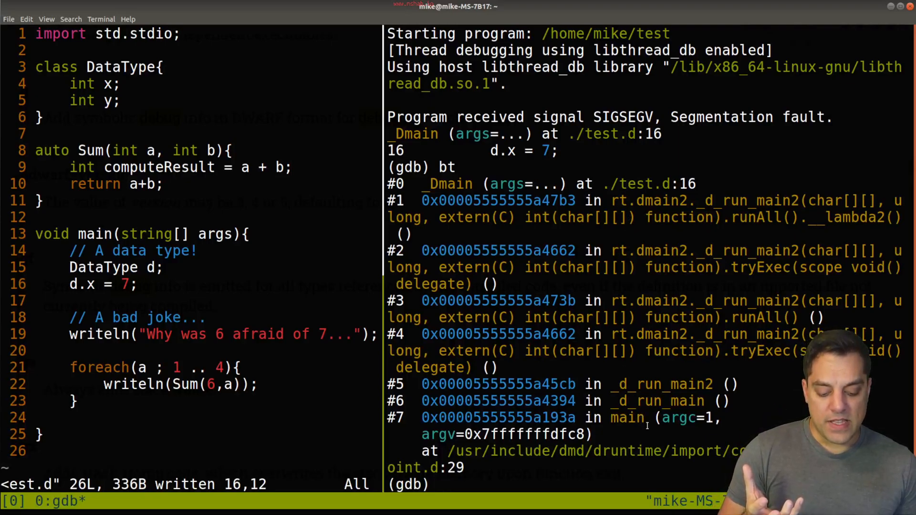
double_click(657, 401)
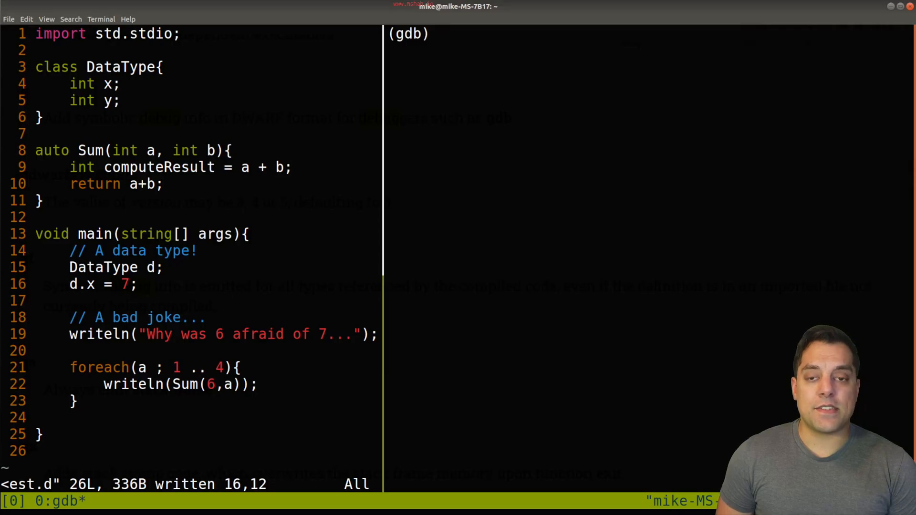
Step: Run 'info frame' and 'print d', revealing d is a null DataType pointer (0x0)
text(info)
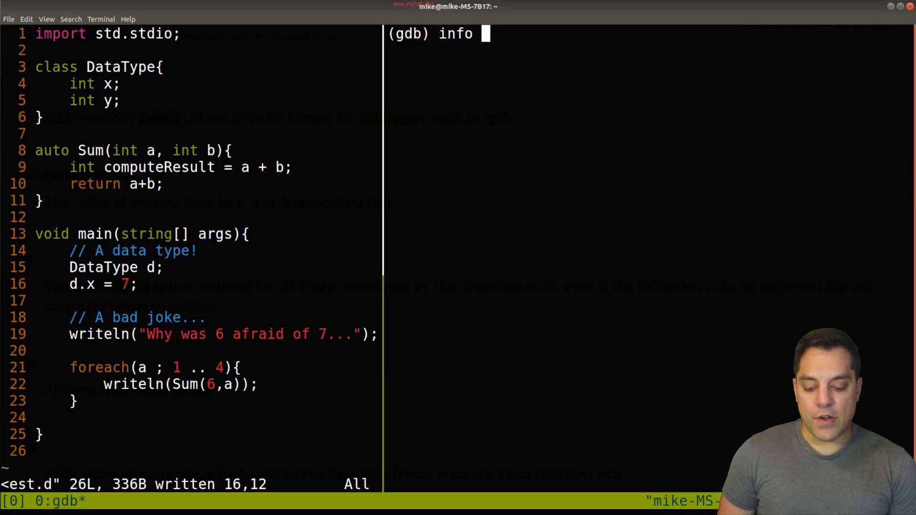
text(frame)
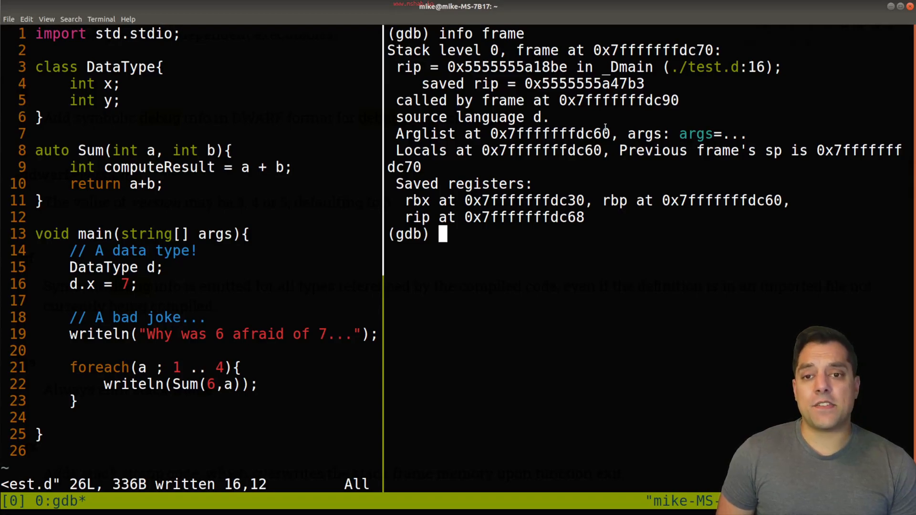
text(print)
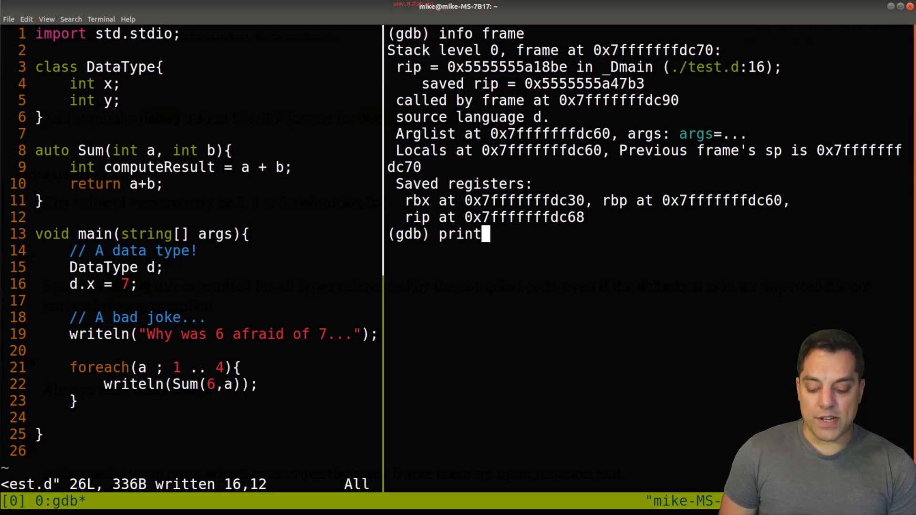
text(d)
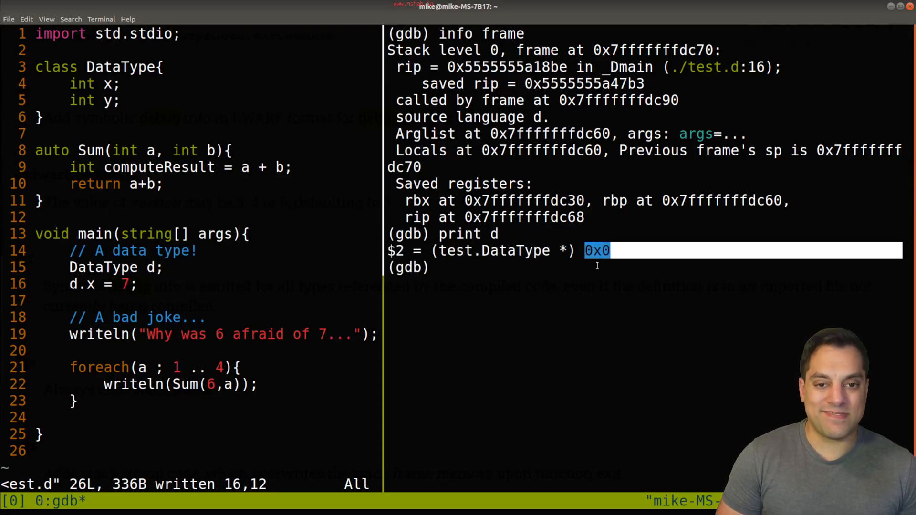
click(593, 271)
text(q)
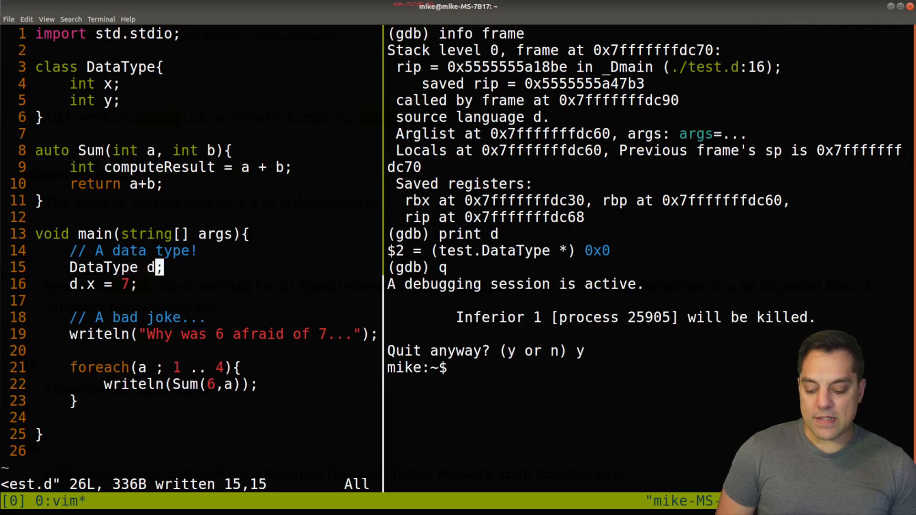
Step: Allocate d with 'new DataType' on line 15, rebuild test, and relaunch 'gdb --silent ./test'
text(= new DataType)
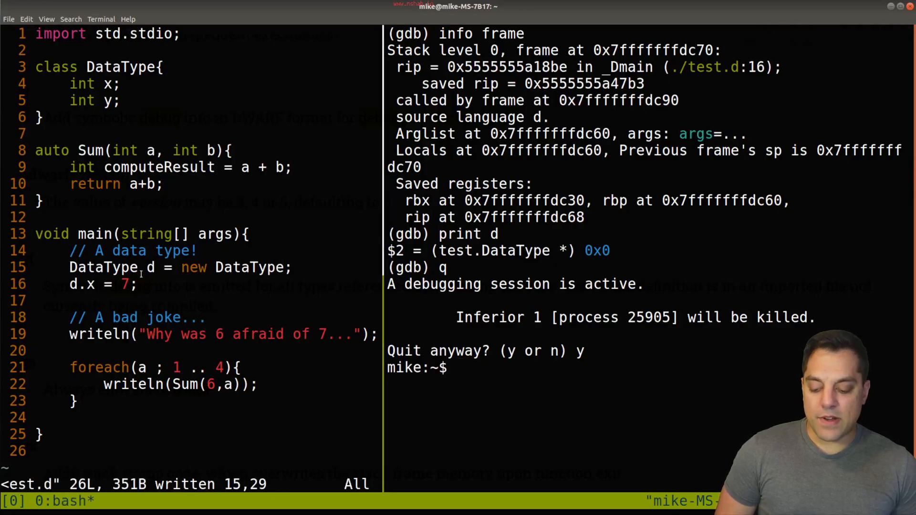
text(gdb --silent ./test)
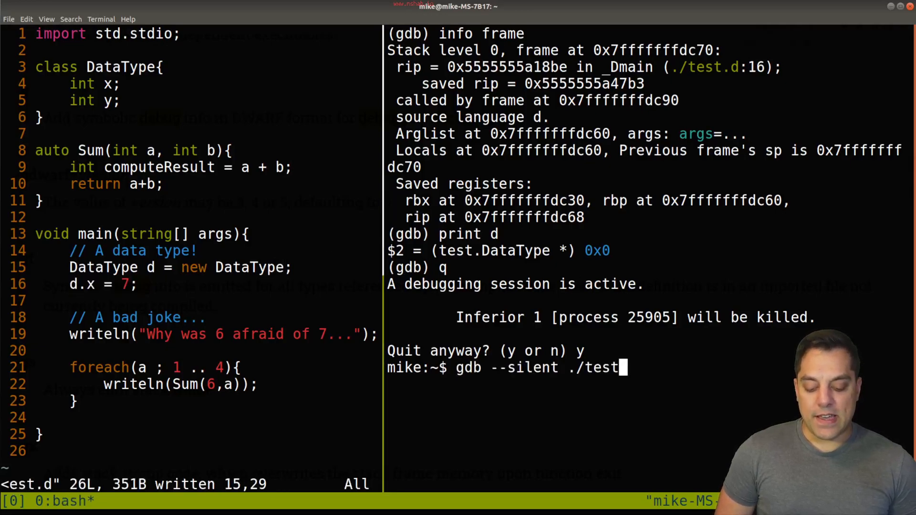
text(dmd -g -gf test.d -of=test)
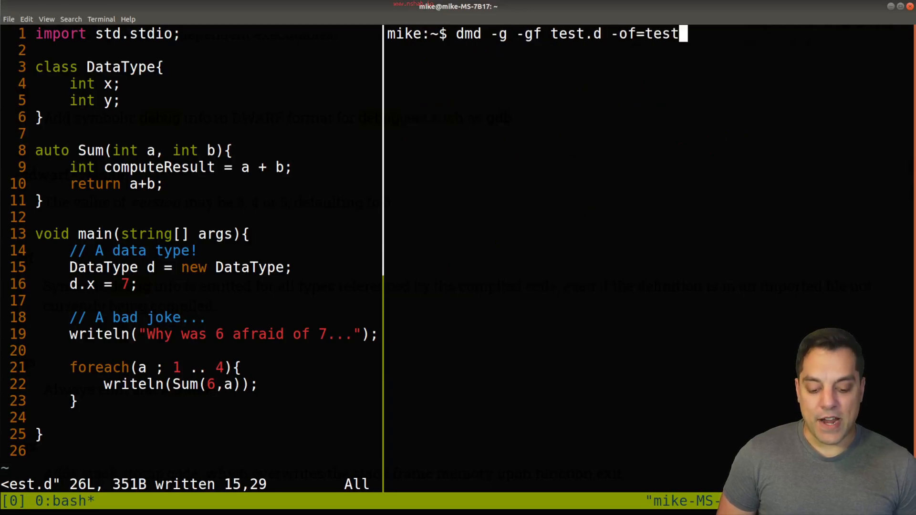
text(gdb --silent ./test)
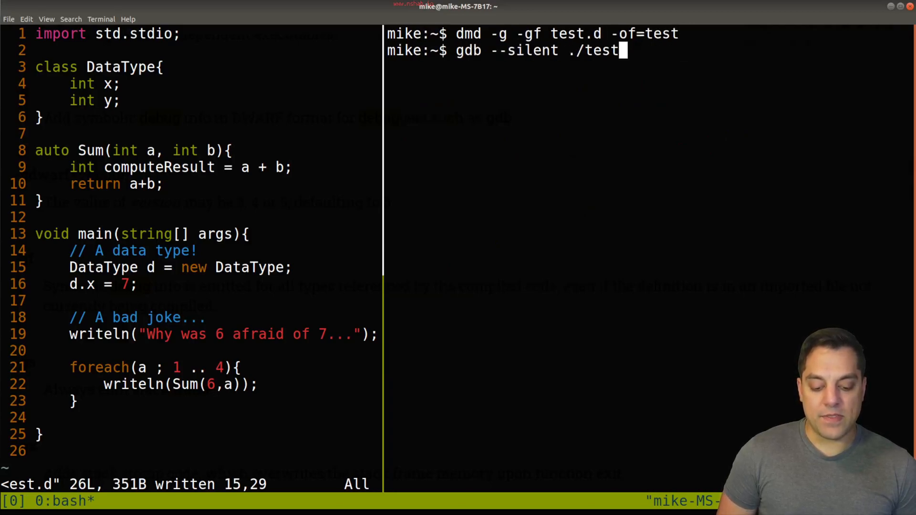
key(Return)
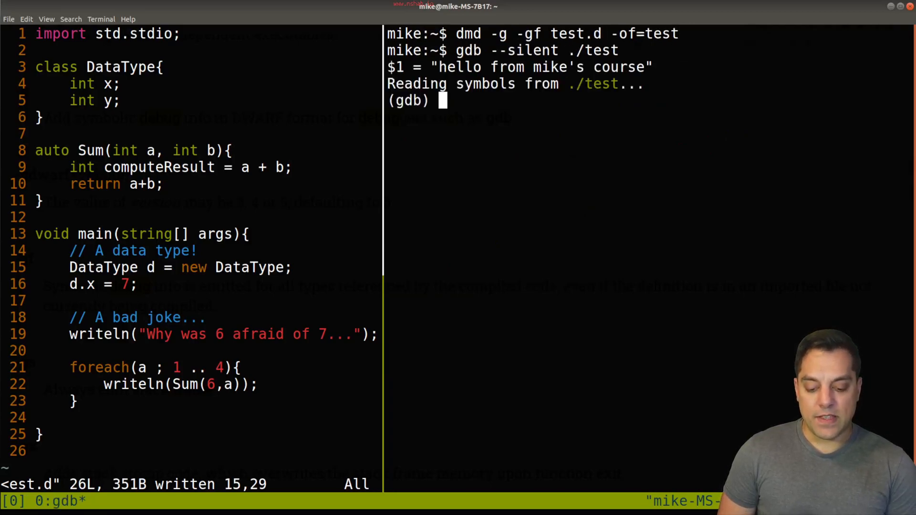
text(run)
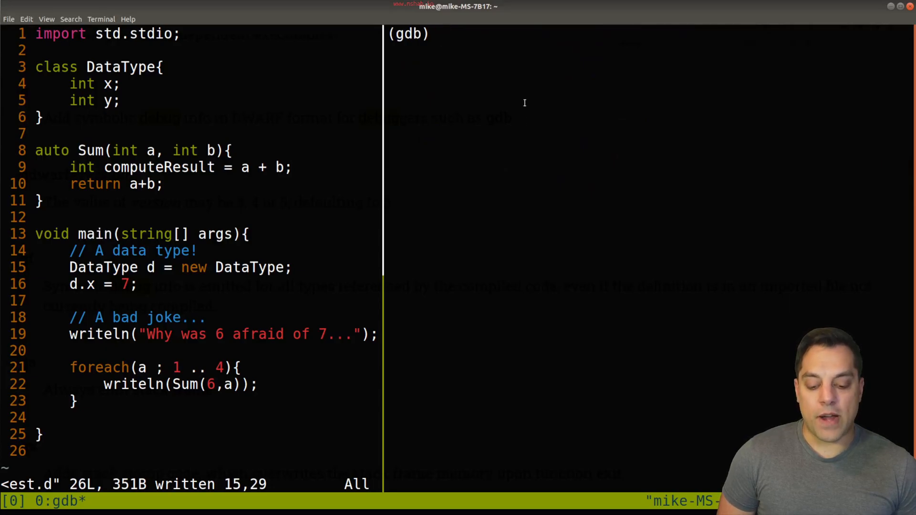
Step: Run 'start' to stop at the temporary breakpoint in main, then query _Dmain functions
text(start)
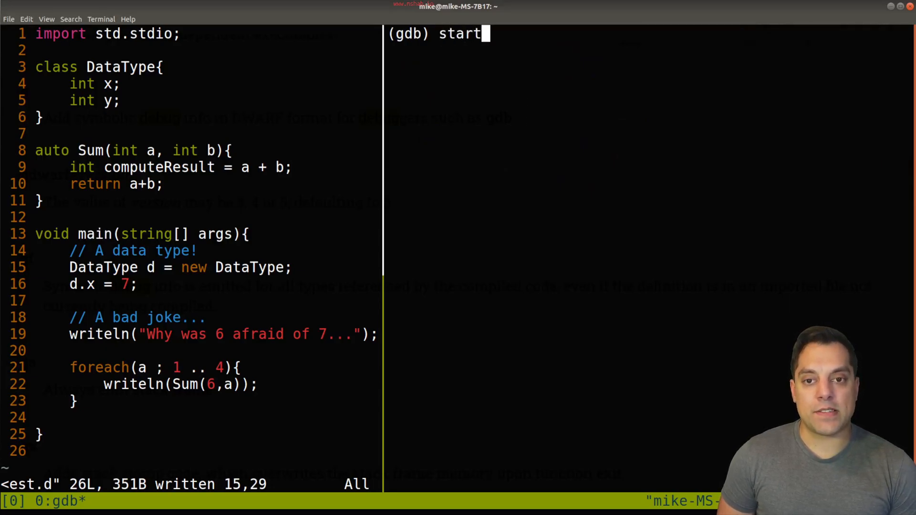
key(Return)
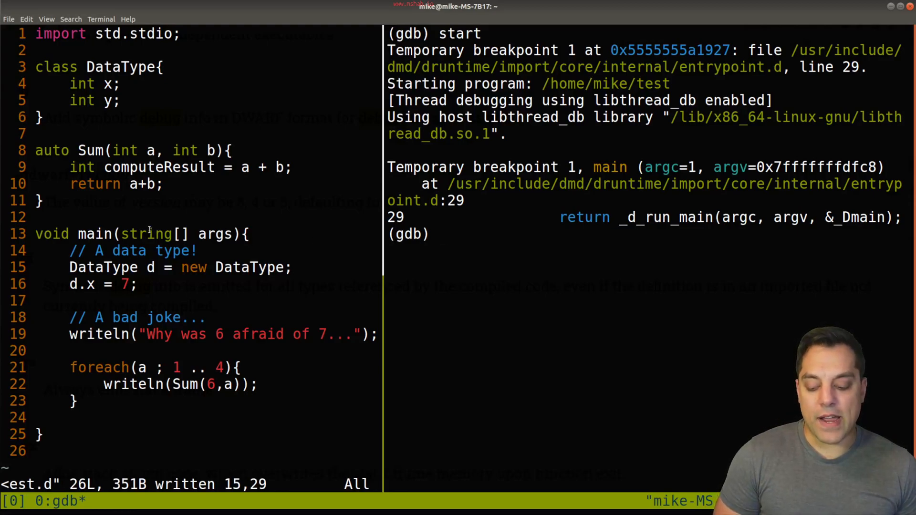
double_click(94, 233)
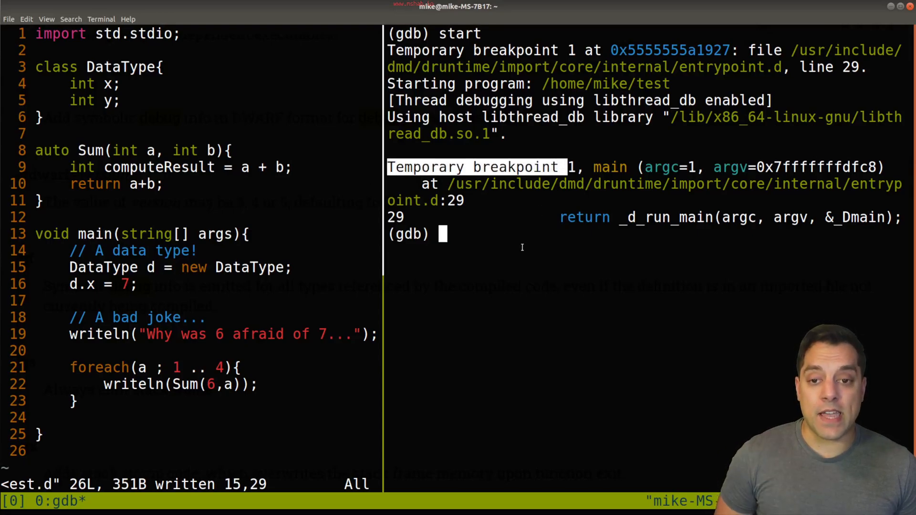
text(start)
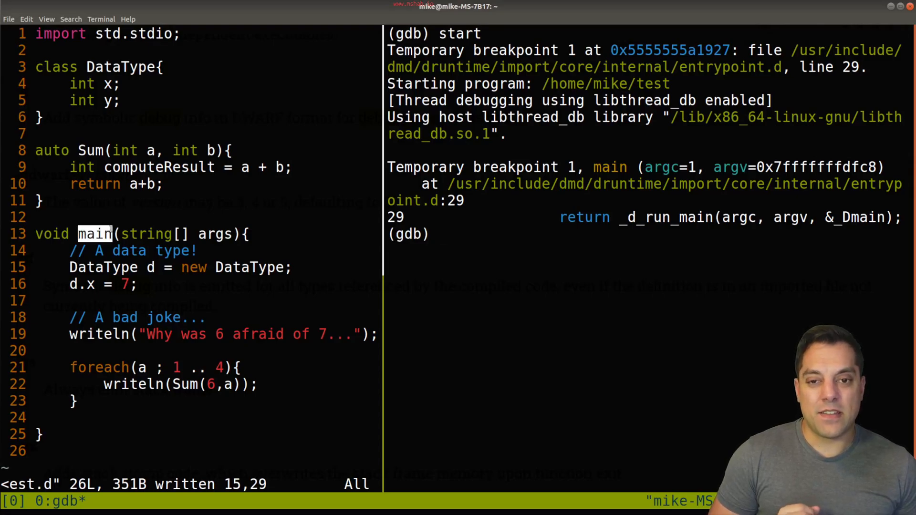
mouse_move(557, 250)
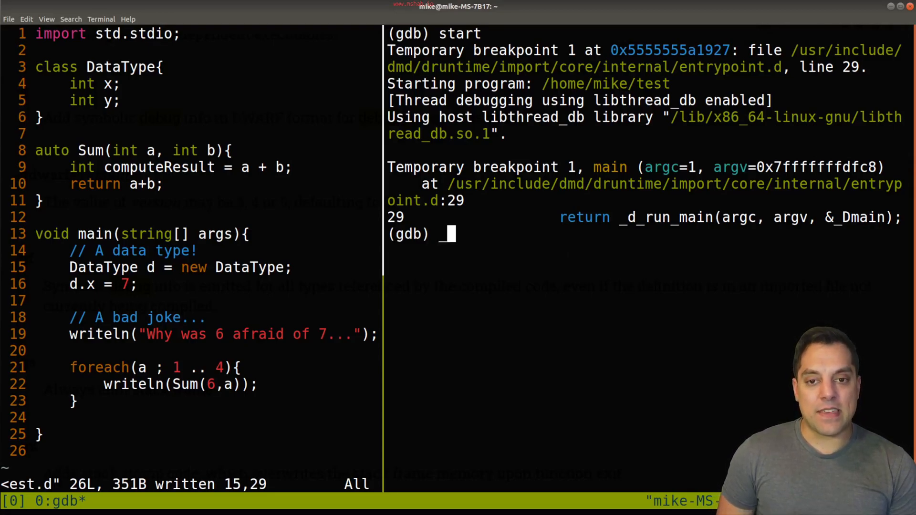
text(_Dma)
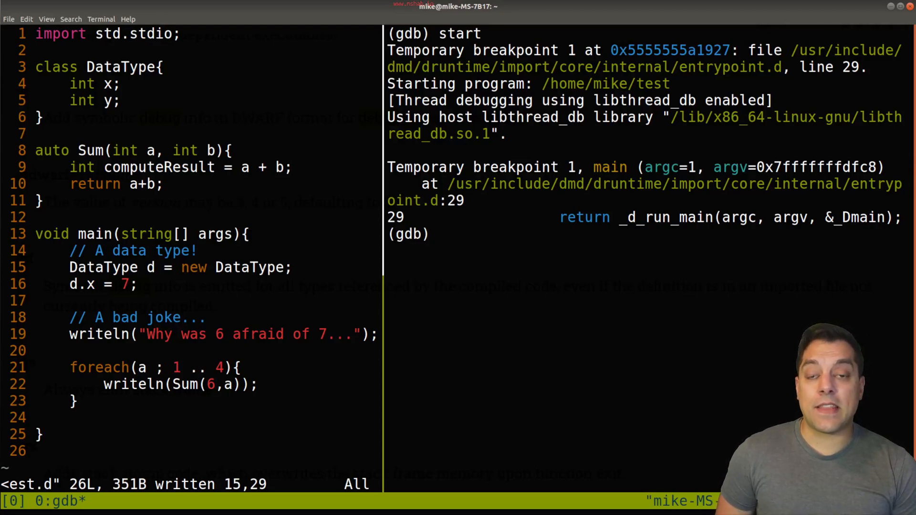
text(i)
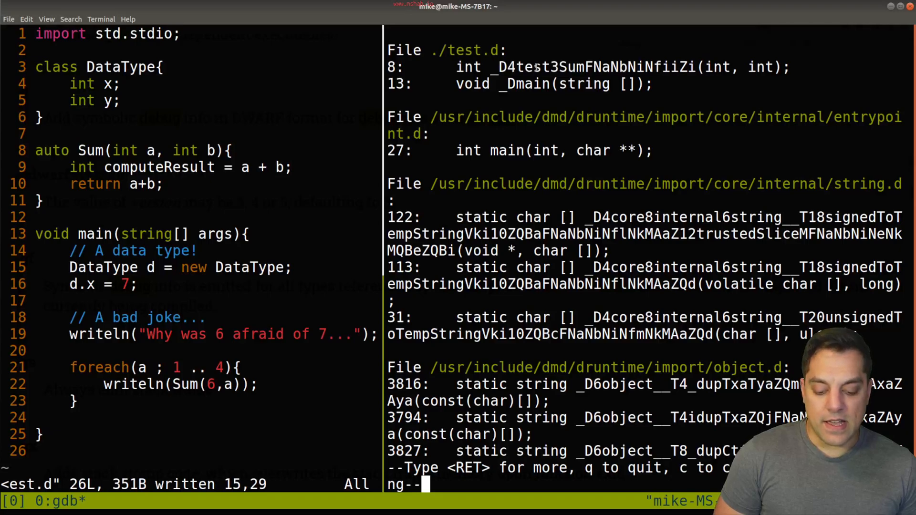
Step: Page through the info functions listing to the _Dmain entry, then quit the pager
double_click(531, 67)
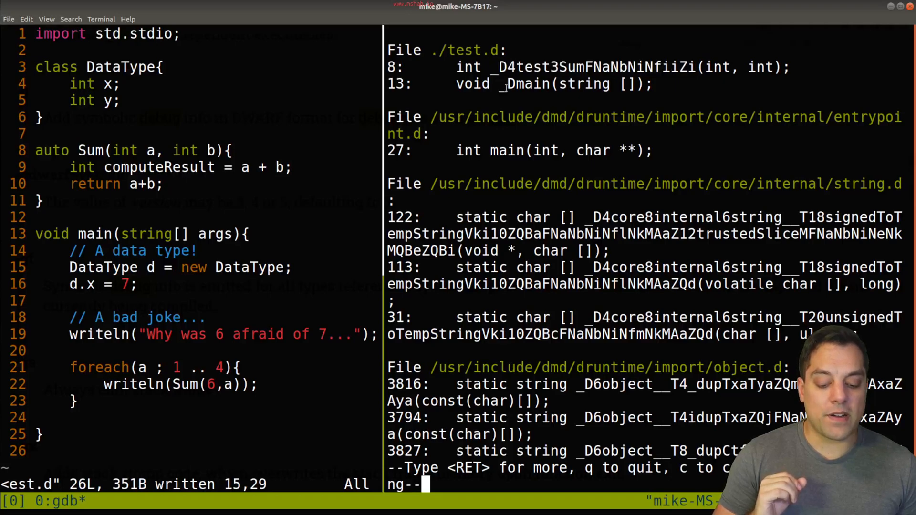
double_click(525, 83)
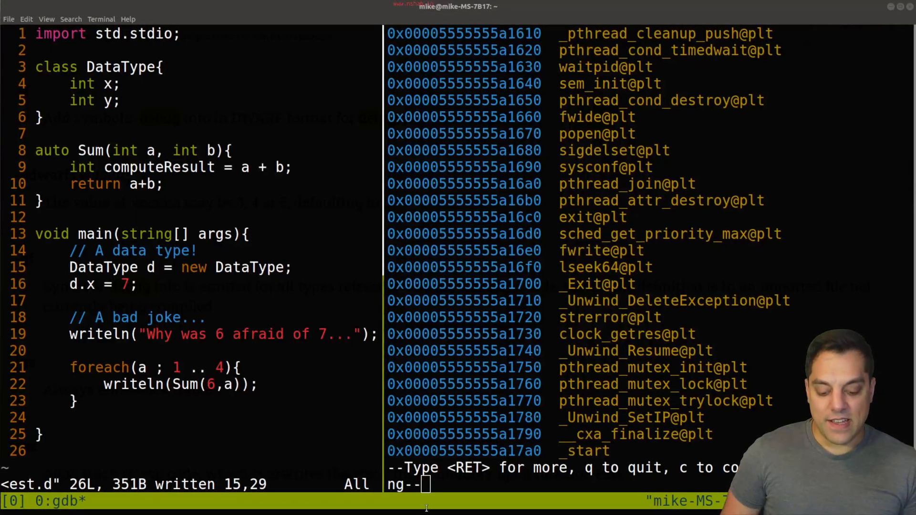
text(q)
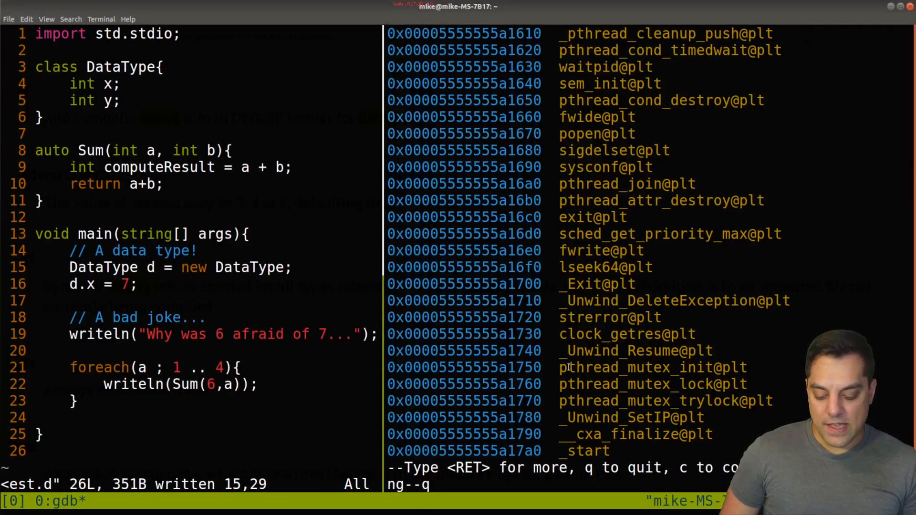
key(q)
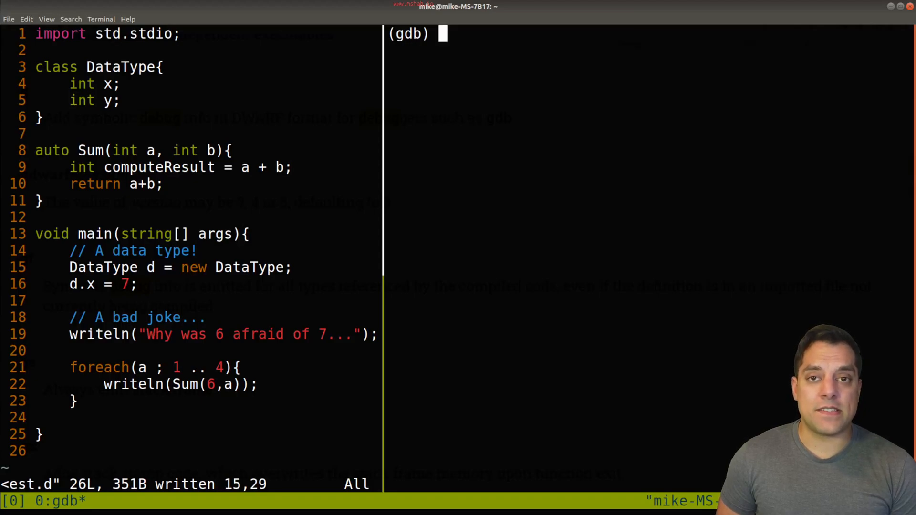
Step: Show the function listing filtered by 'ain' and dismiss it
text(info functions m)
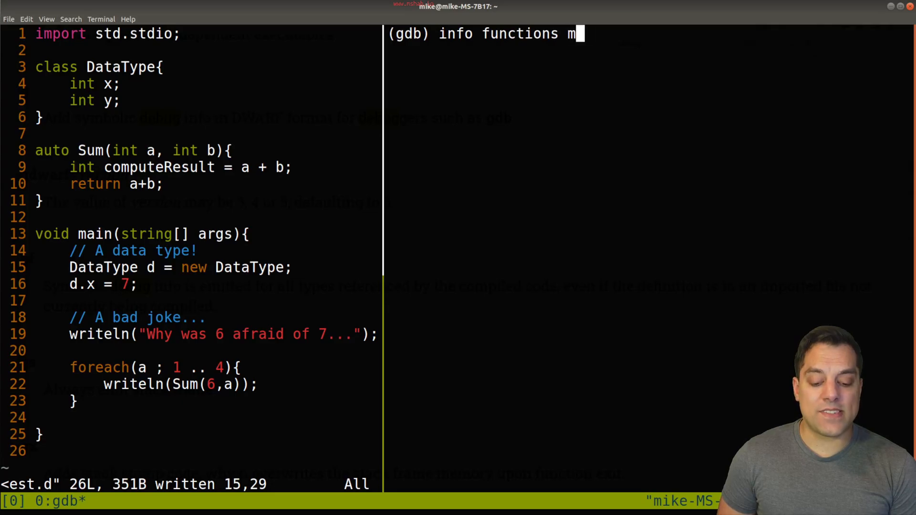
text(ain)
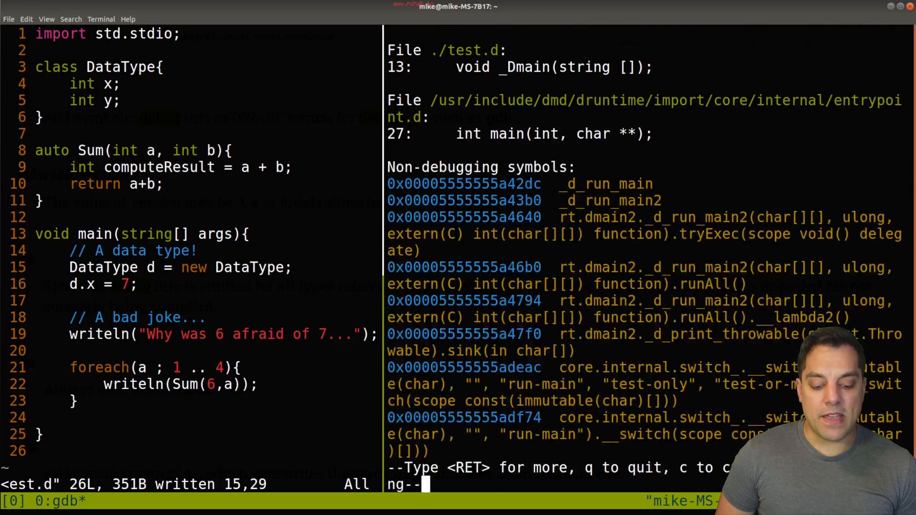
double_click(525, 67)
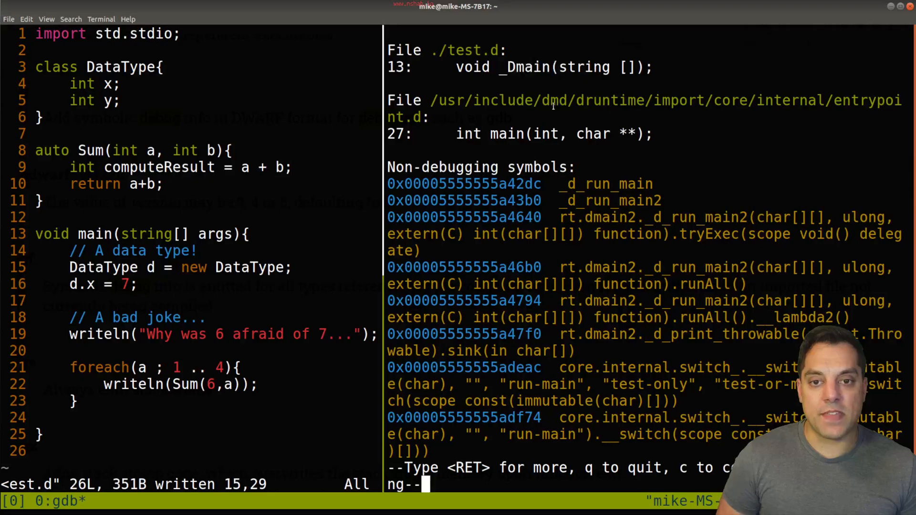
text(q)
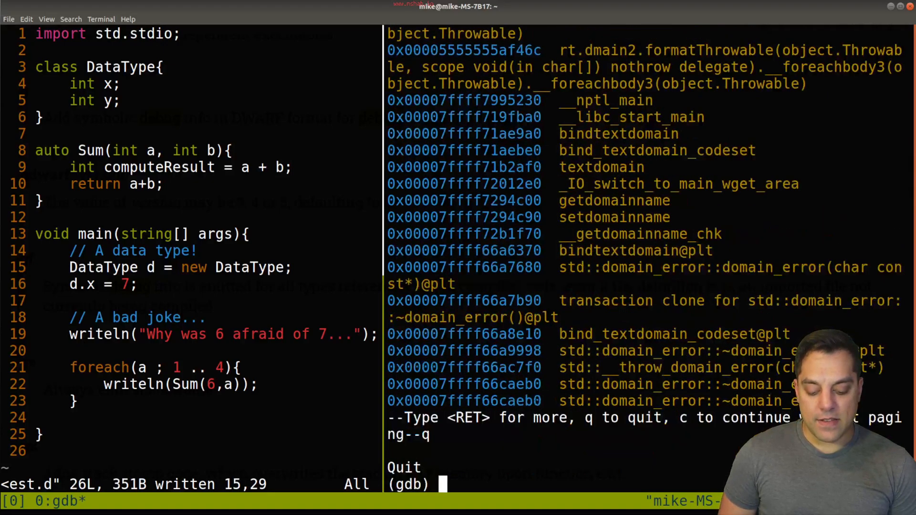
Step: Set a breakpoint on _Dmain, landing at test.d line 15
text(br)
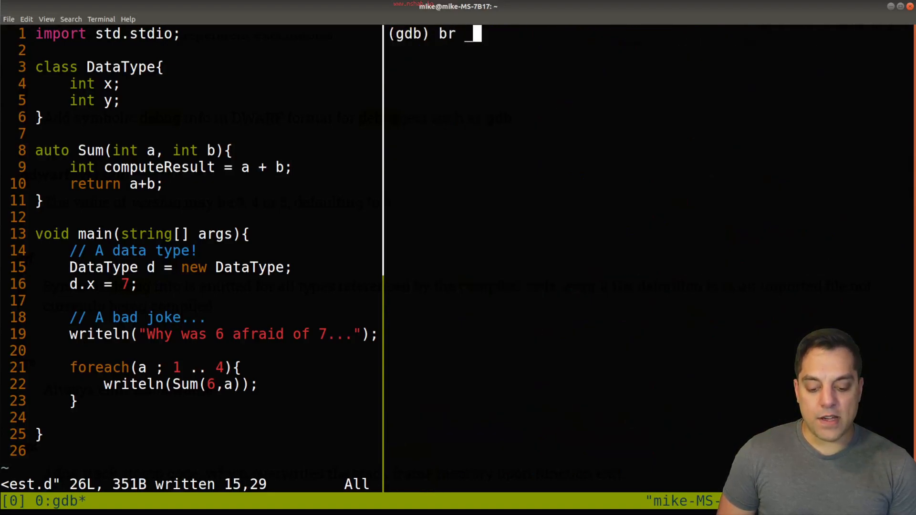
text(_Dm)
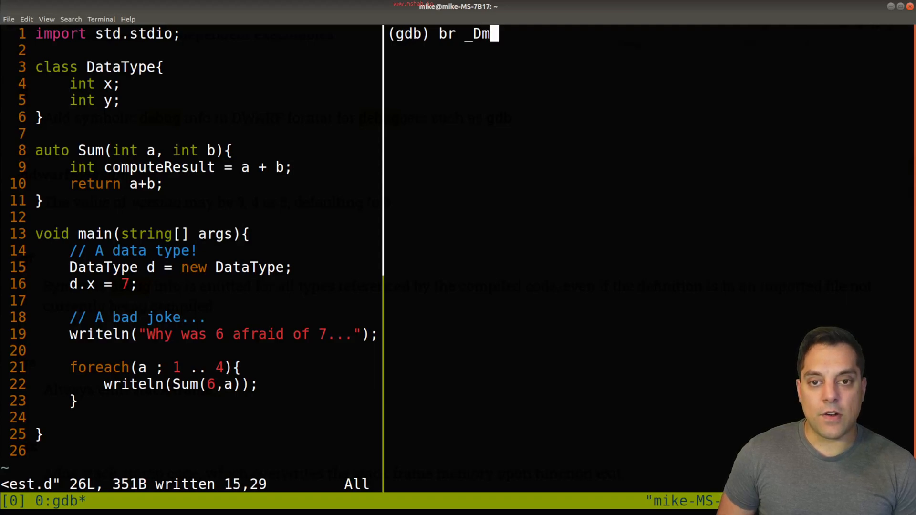
text(ain)
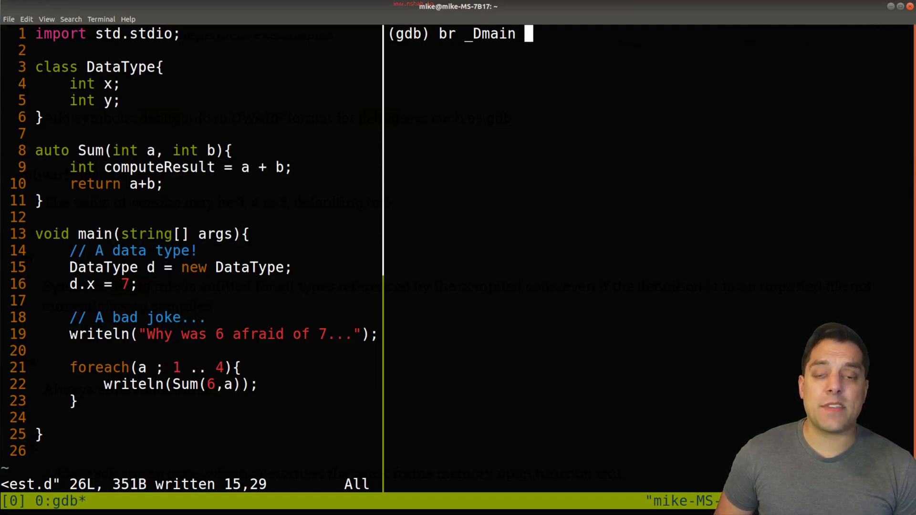
key(Return)
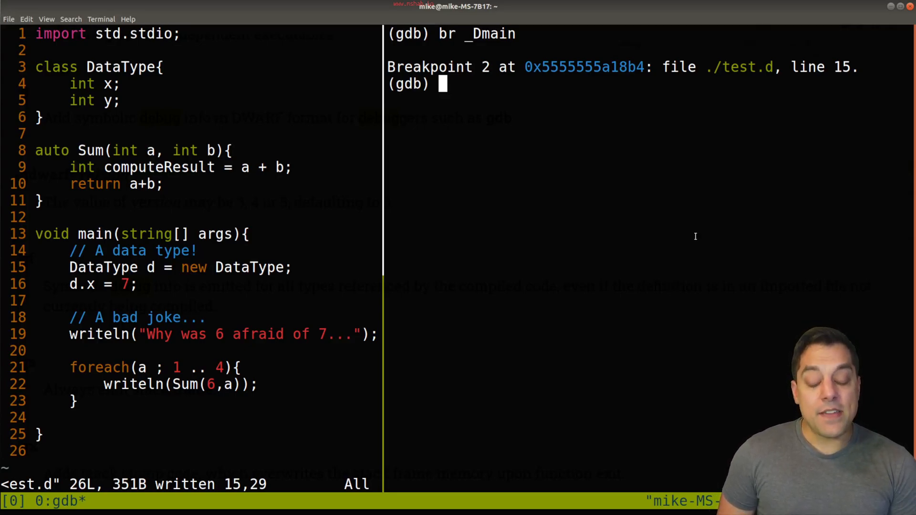
Step: Rerun test, confirm the restart, stop at Breakpoint 2, and list the source
text(run)
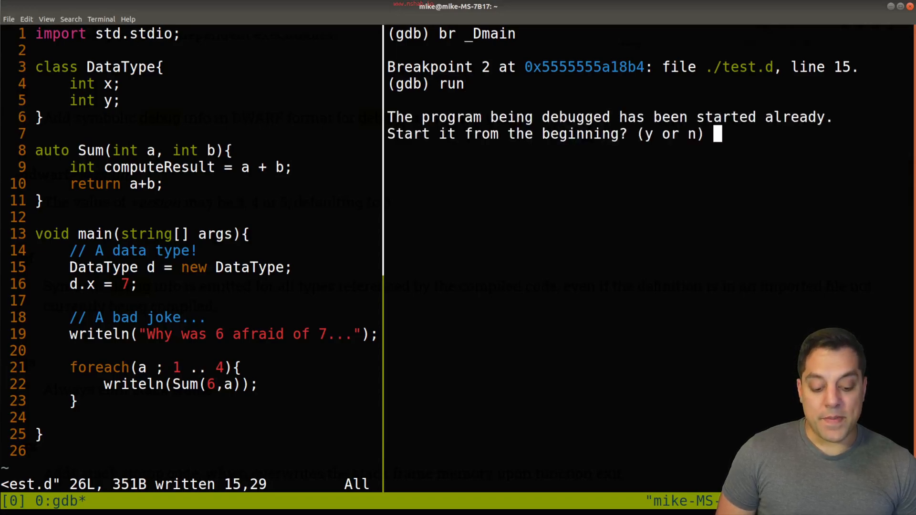
text(y)
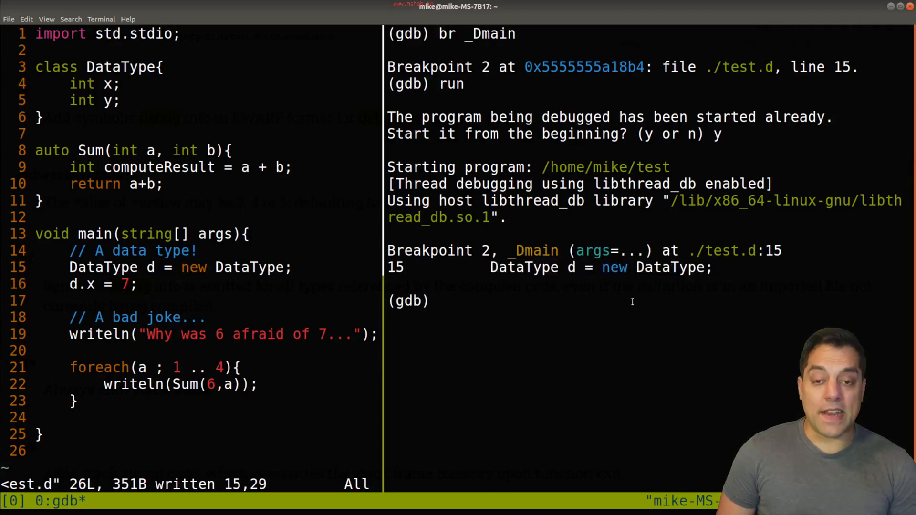
text(list)
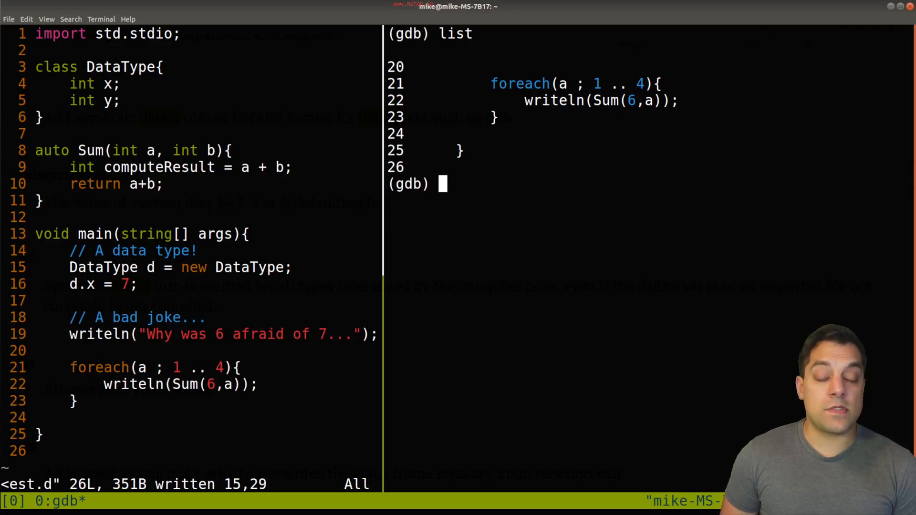
Step: Step through main with next until 7, 8 and 9 print, then quit GDB
text(next)
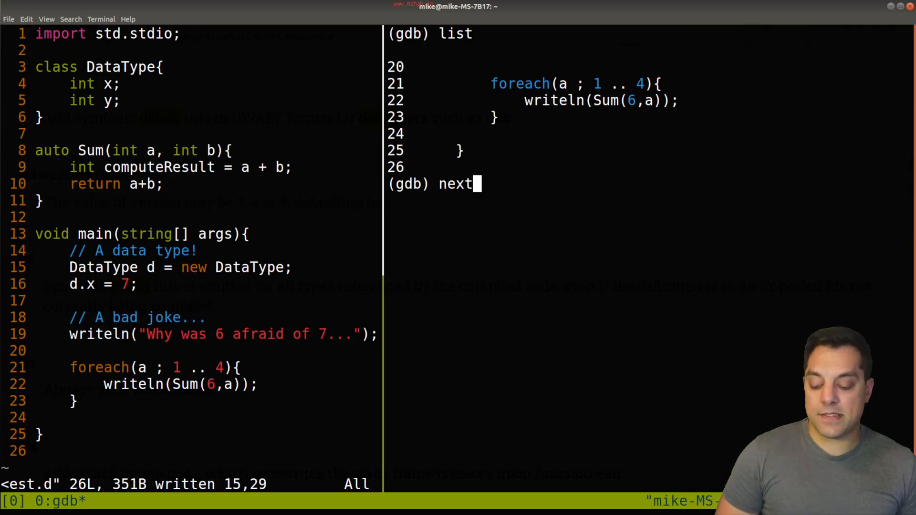
key(Return)
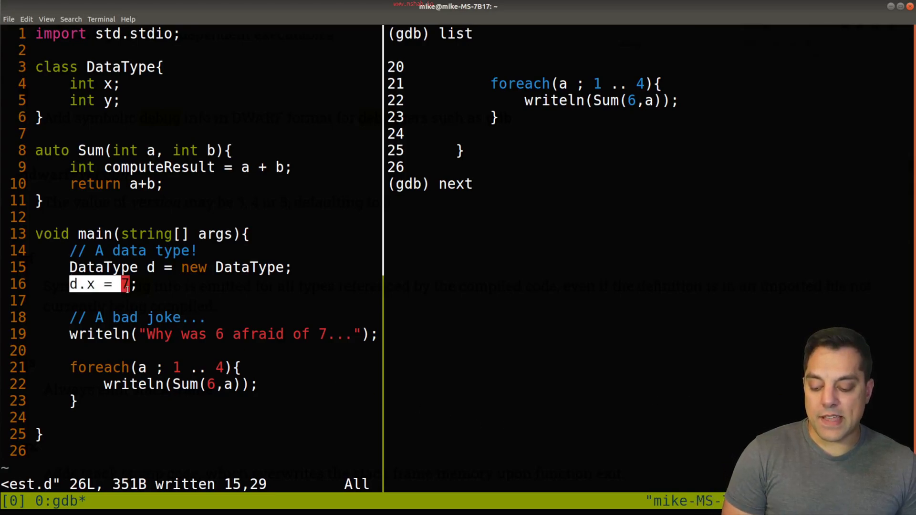
key(Return)
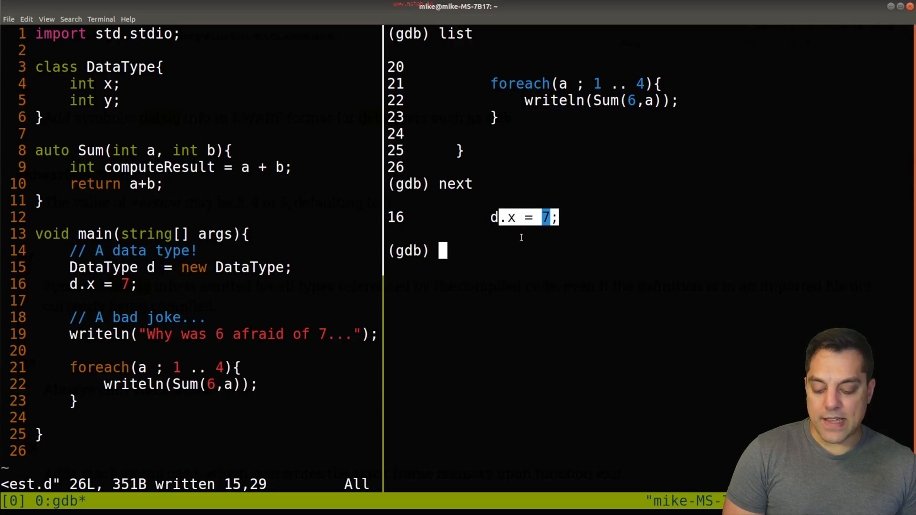
text(next)
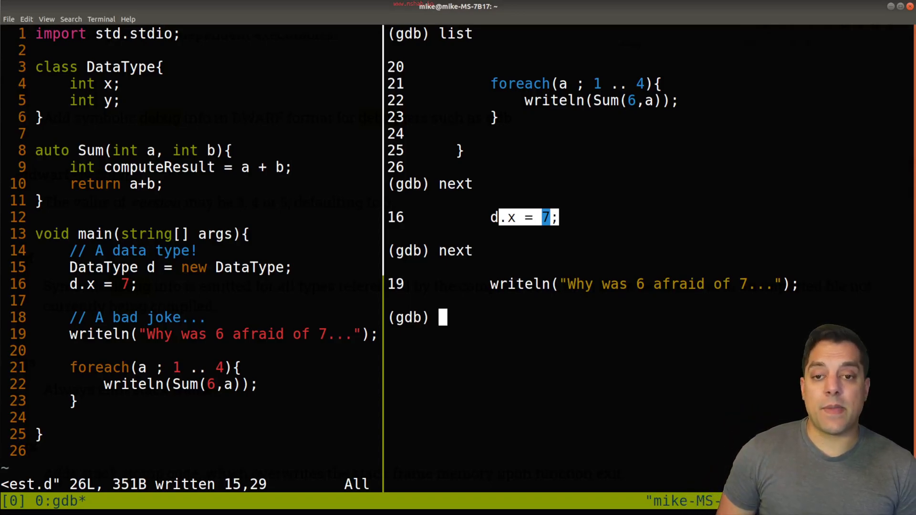
text(n)
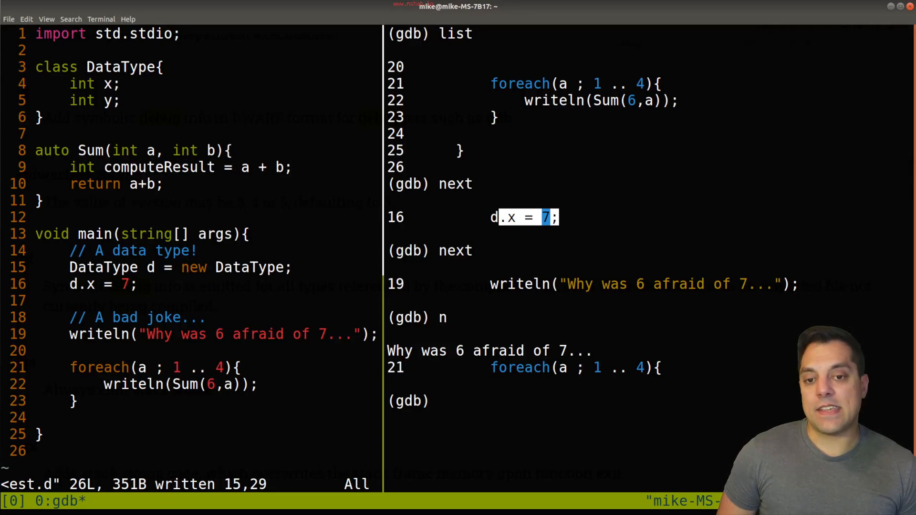
key(Return)
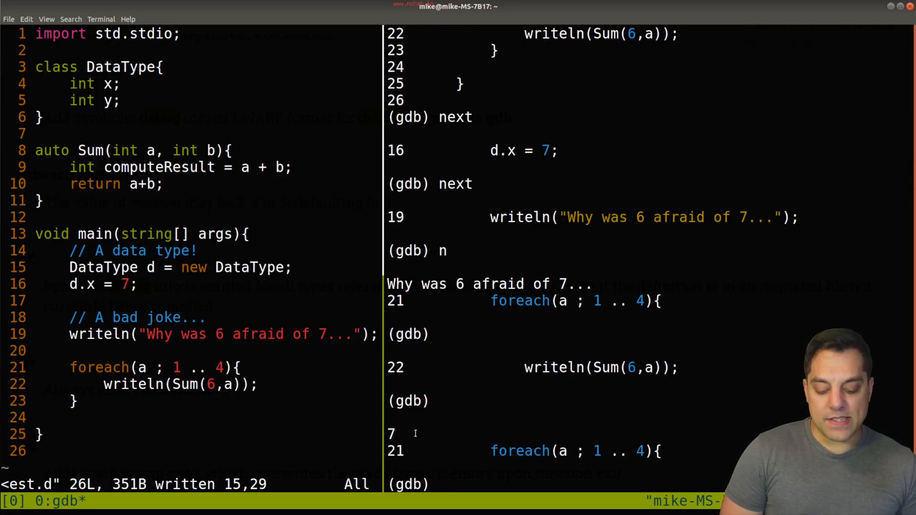
key(Return)
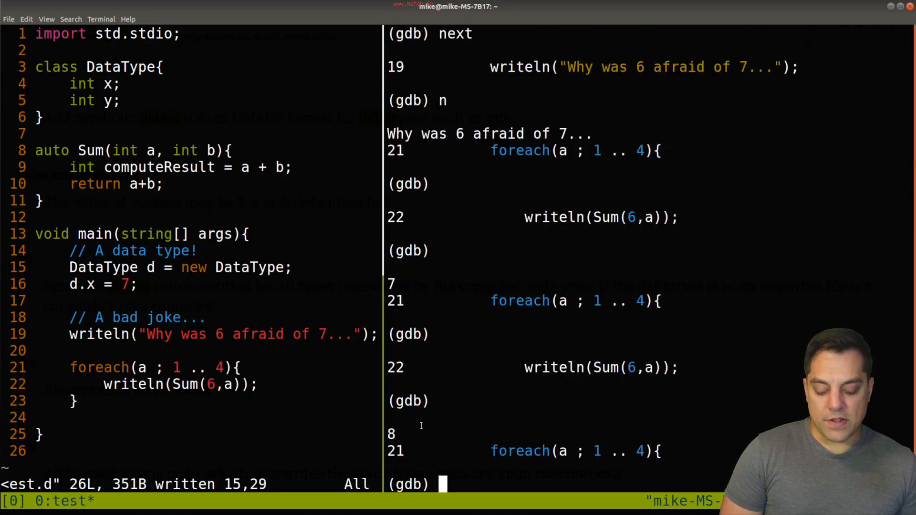
key(Return)
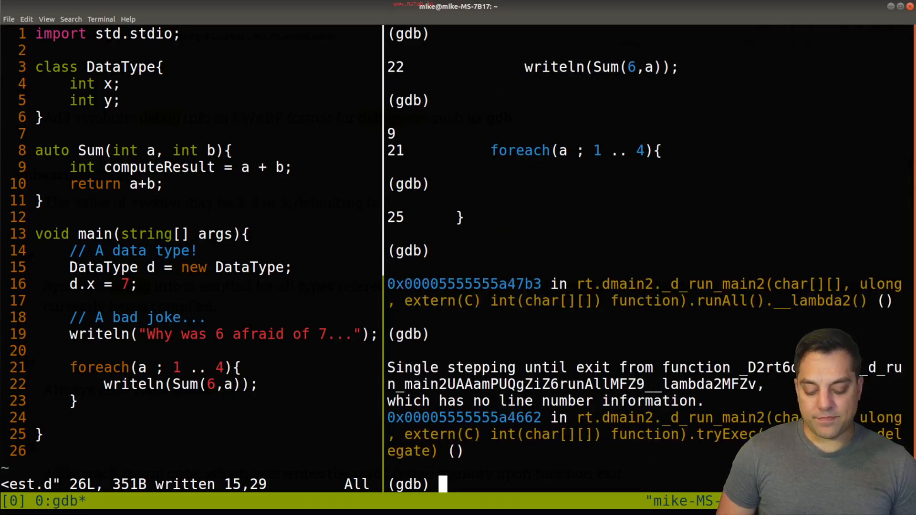
text(q)
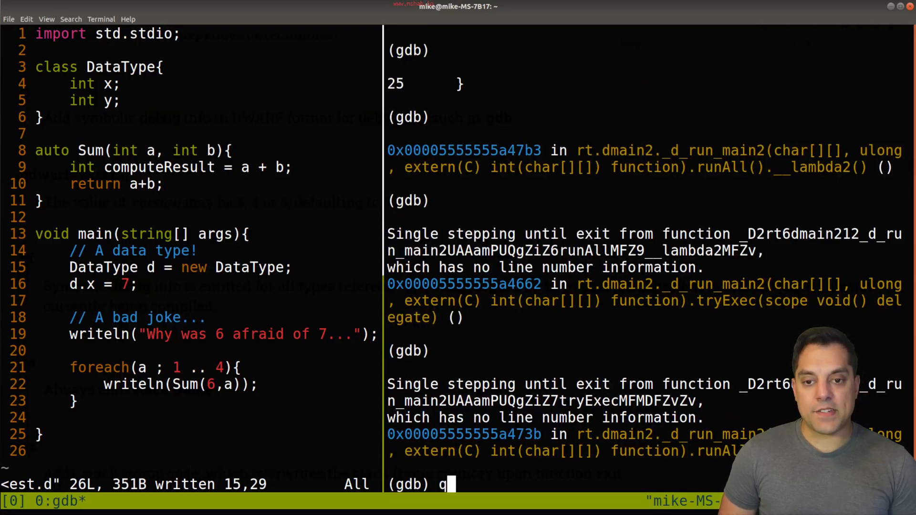
text(y)
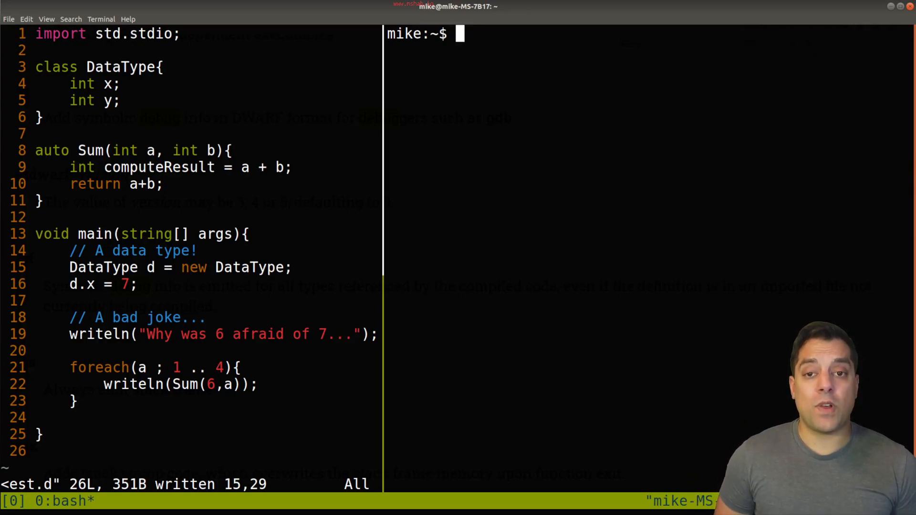
Step: Relaunch GDB silently on ./test with the --tui interface
text(gdb --silent ./test)
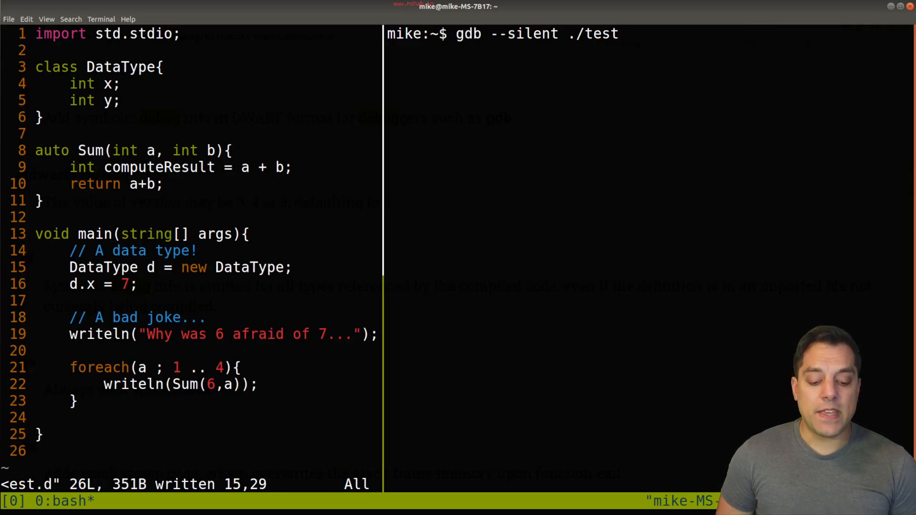
text(--t)
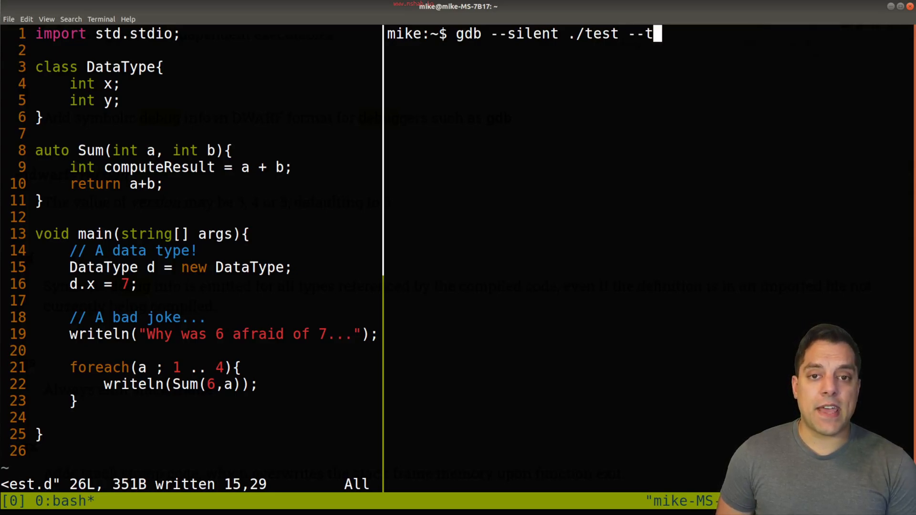
text(ui)
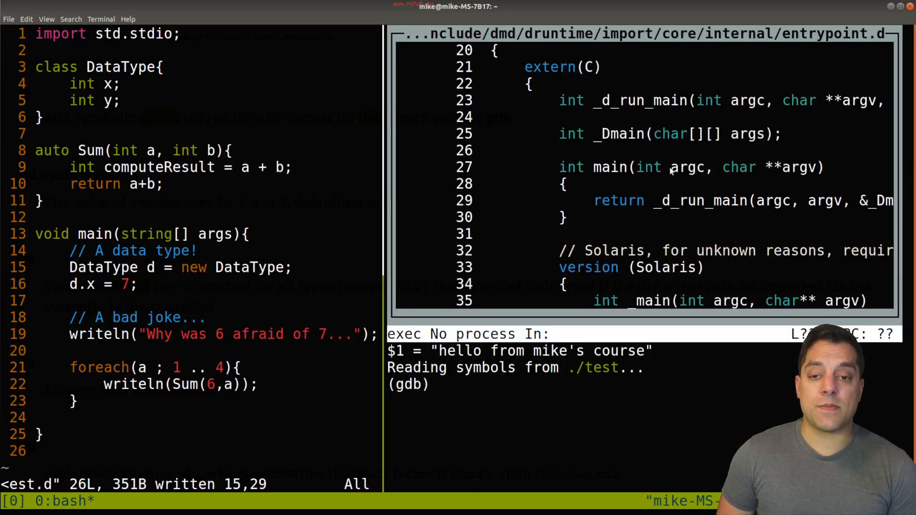
Step: Switch to the source layout and set a breakpoint on _Dmain
text(layout src)
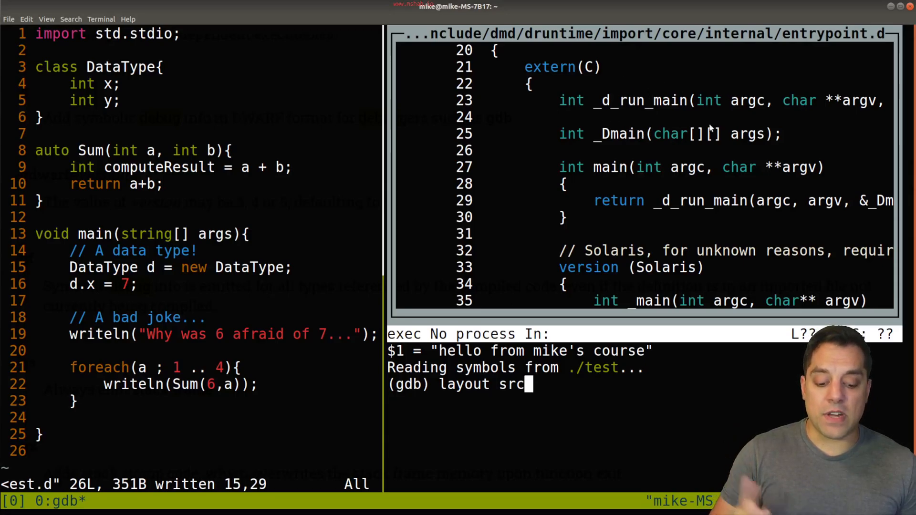
key(Return)
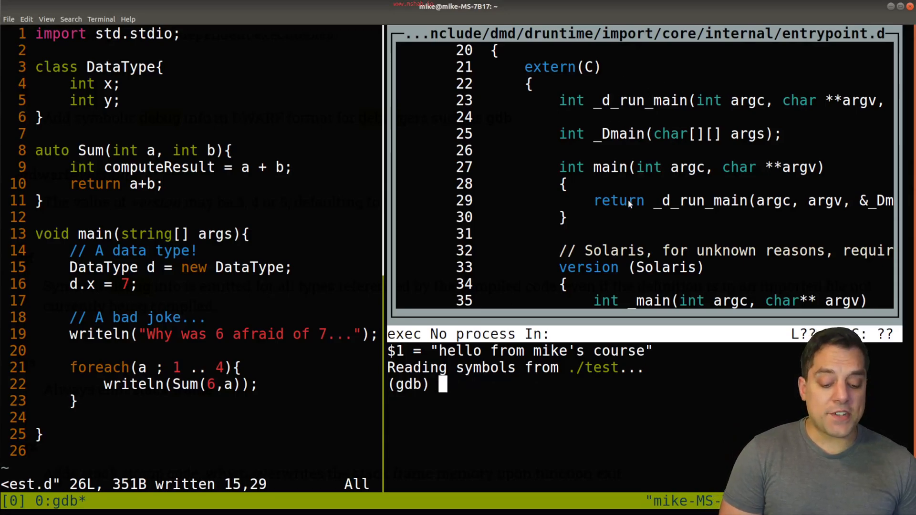
mouse_move(648, 139)
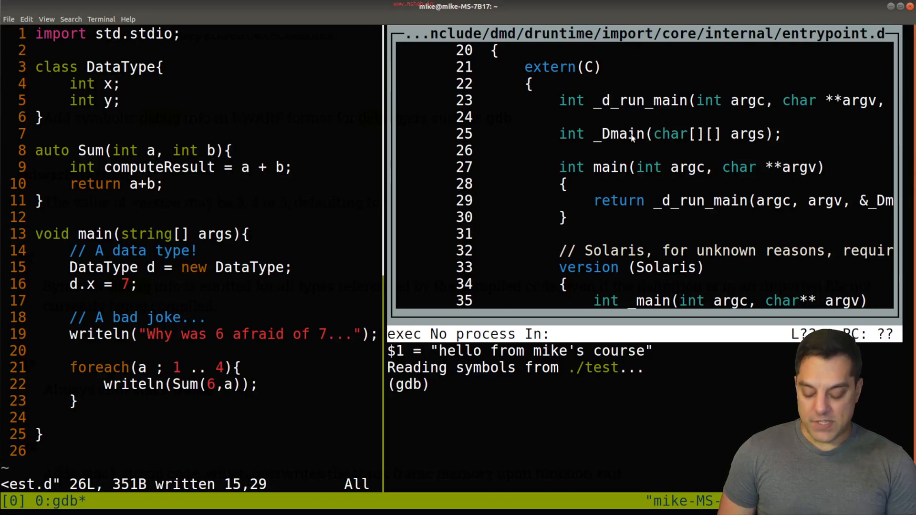
text(br _Dmain)
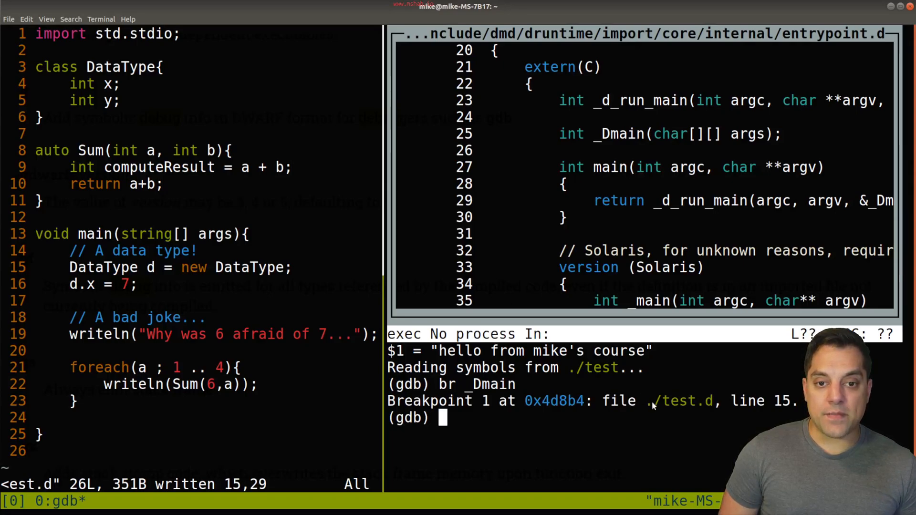
mouse_move(99, 264)
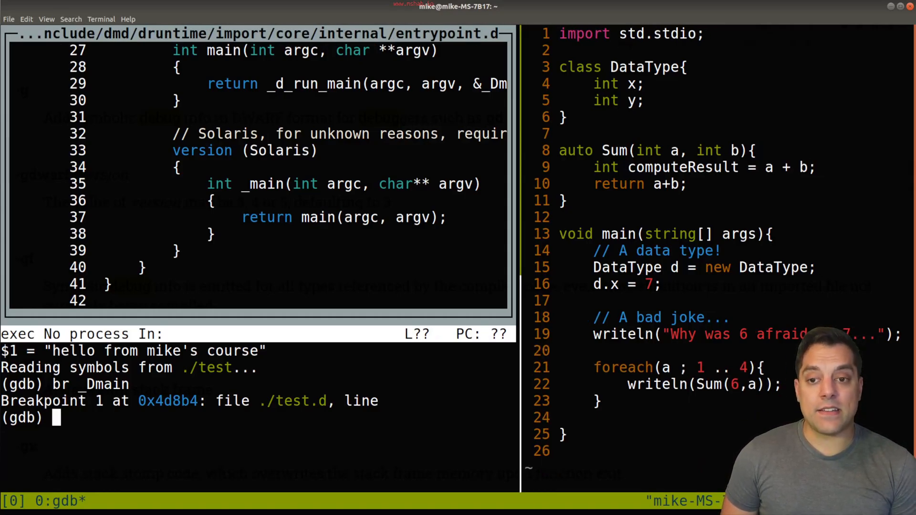
Step: Run test to Breakpoint 1 at test.d line 15, then step to line 16
text(run)
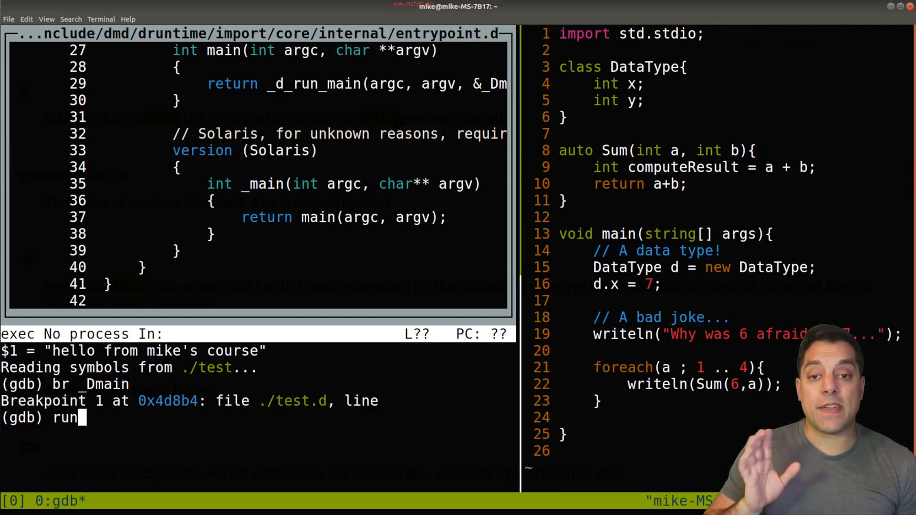
key(Return)
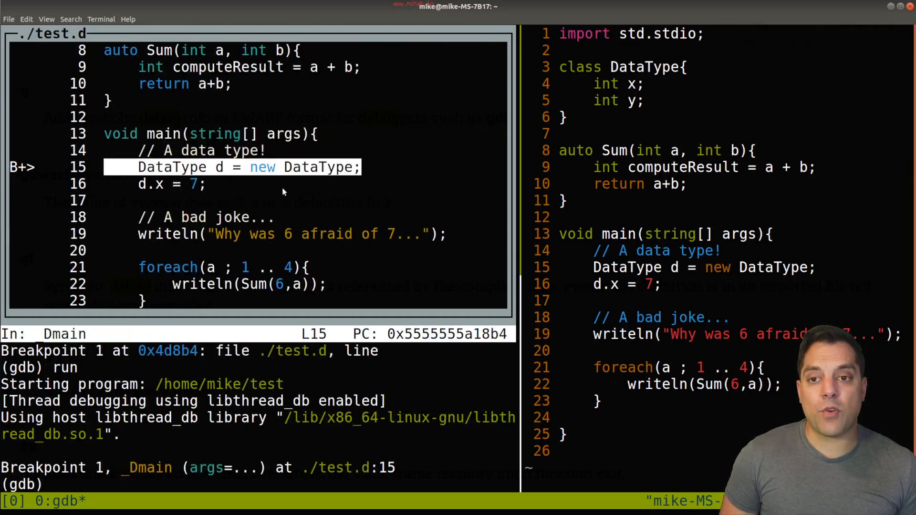
mouse_move(19, 185)
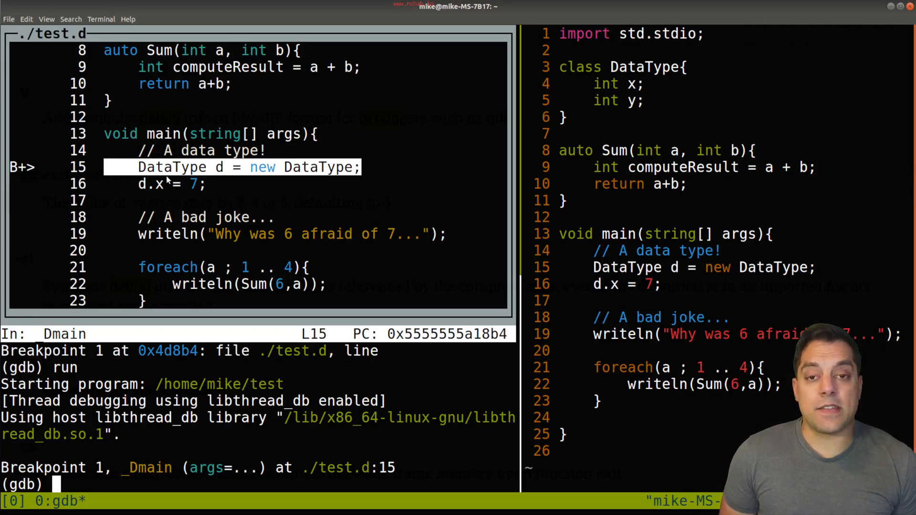
mouse_move(258, 382)
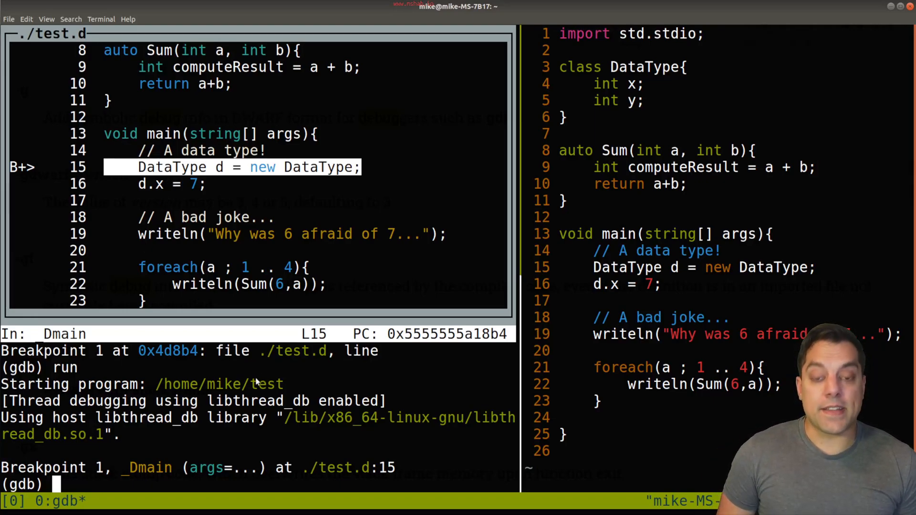
text(next)
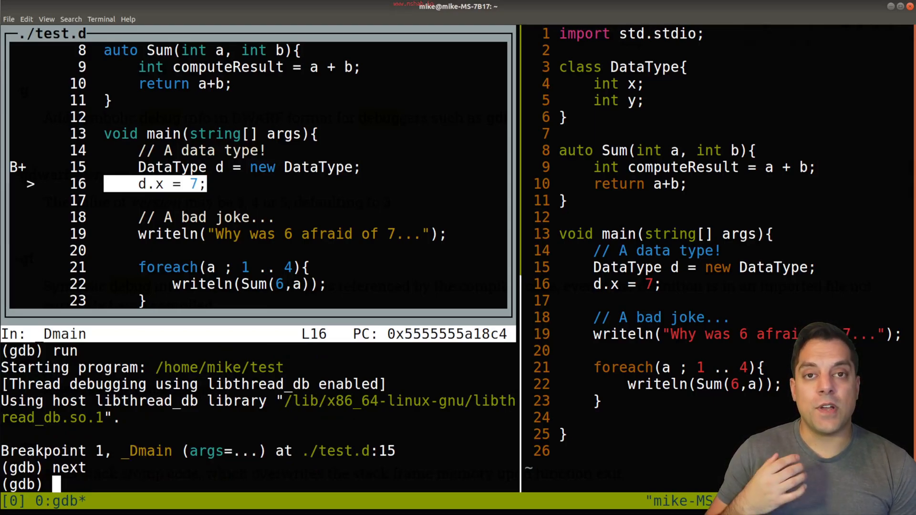
Step: Print d and d.x (0), step with n, then print d.x again
text(p)
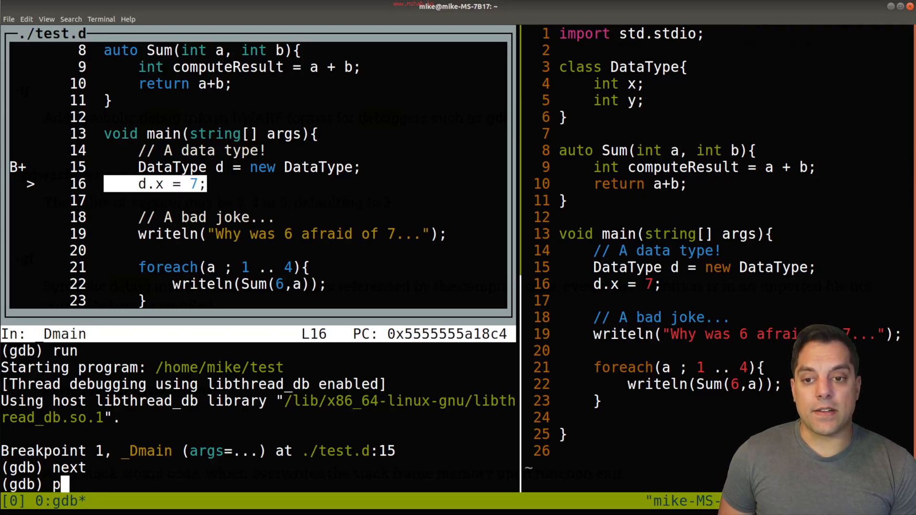
text(rint d)
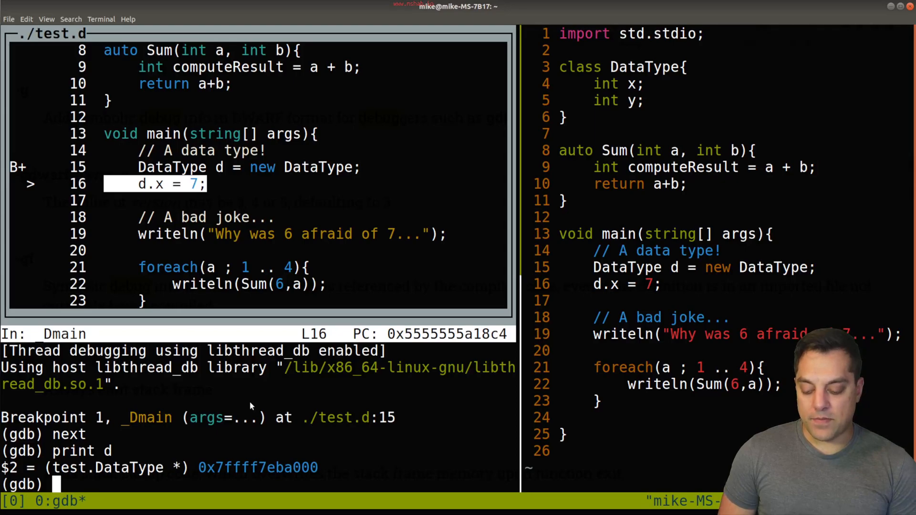
text(print)
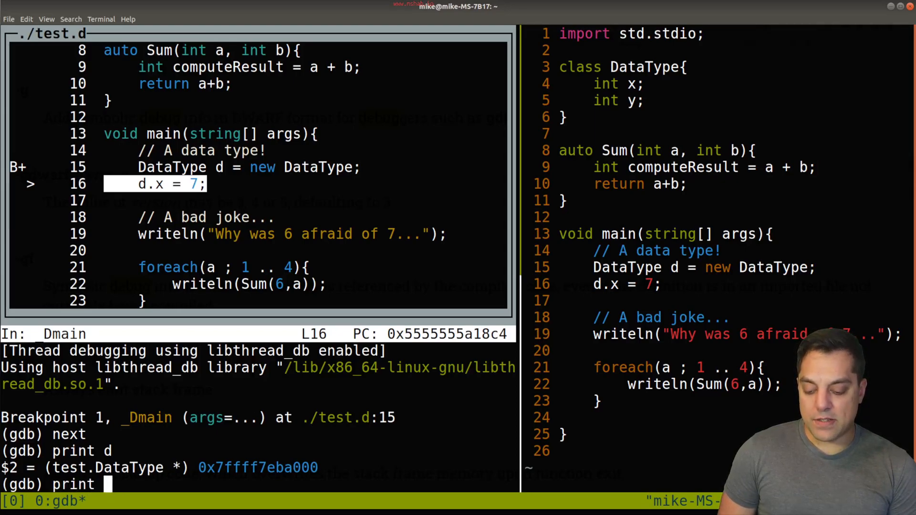
text(.x)
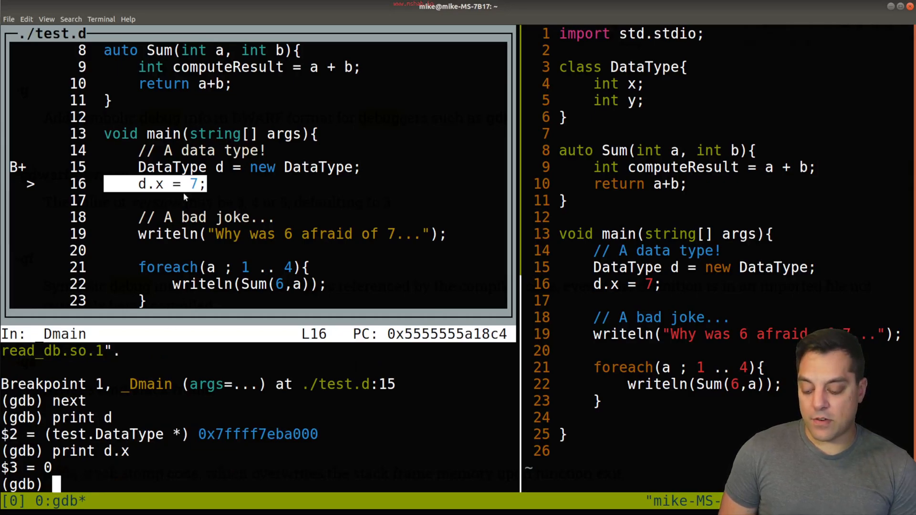
text(n)
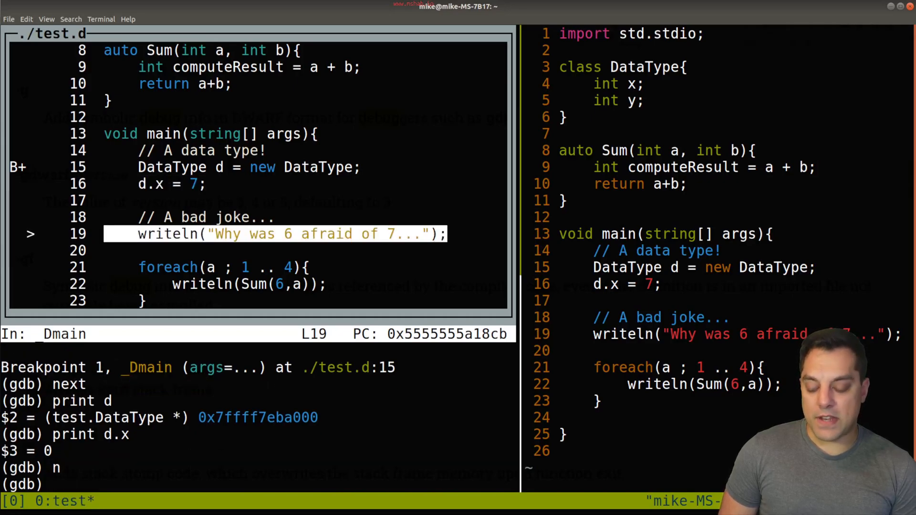
text(print d.x)
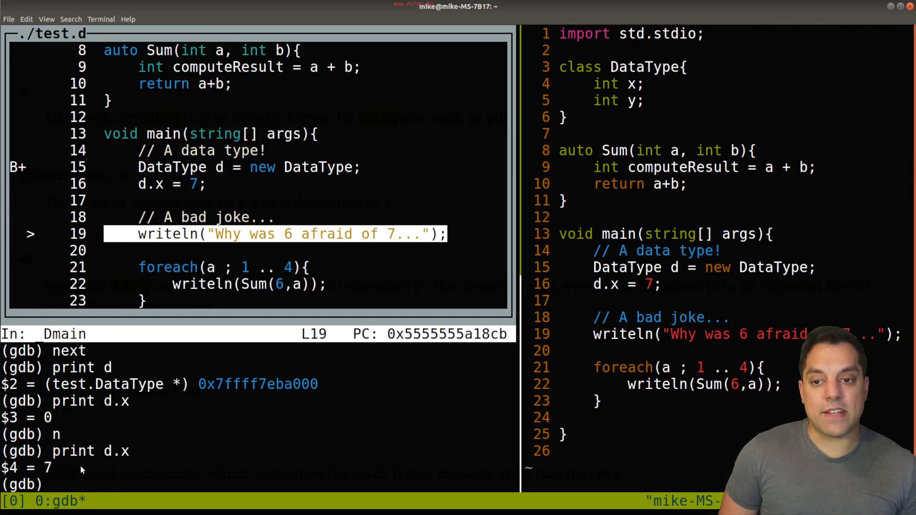
mouse_move(211, 487)
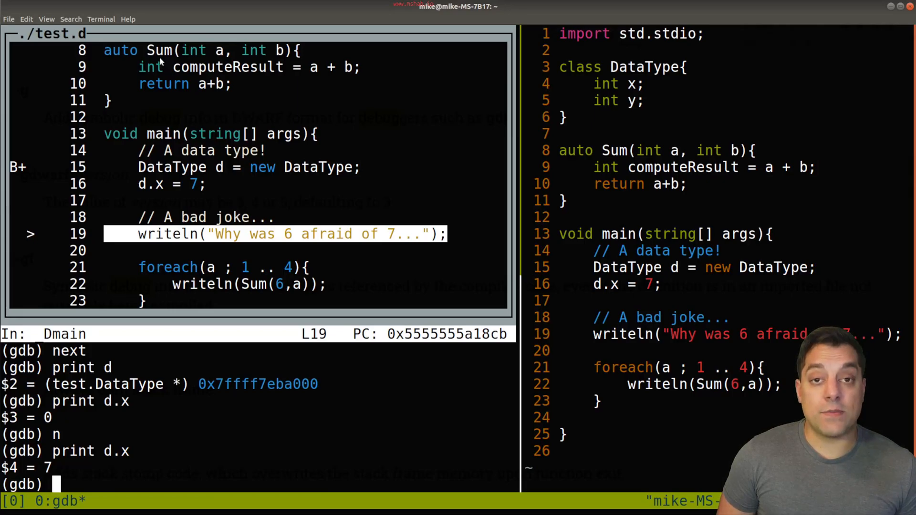
Step: Try setting a breakpoint on plain Sum
text(br)
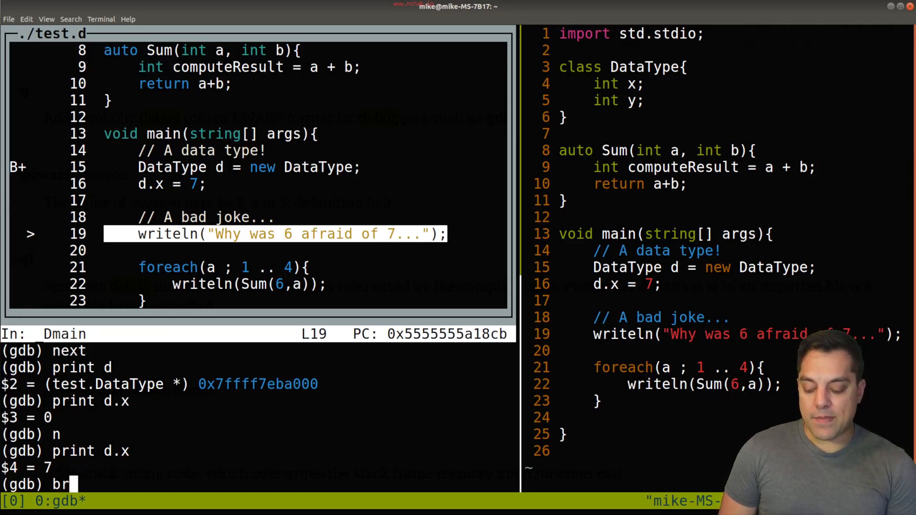
text(Sum)
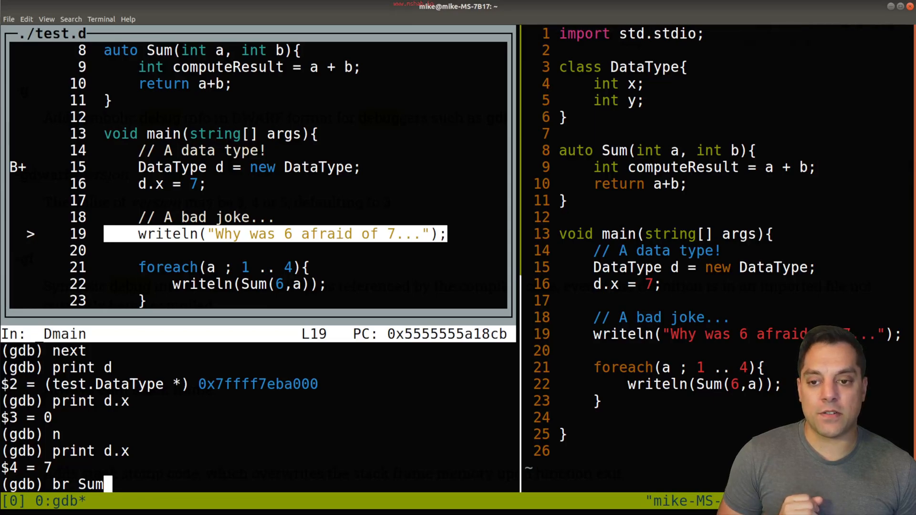
key(Return)
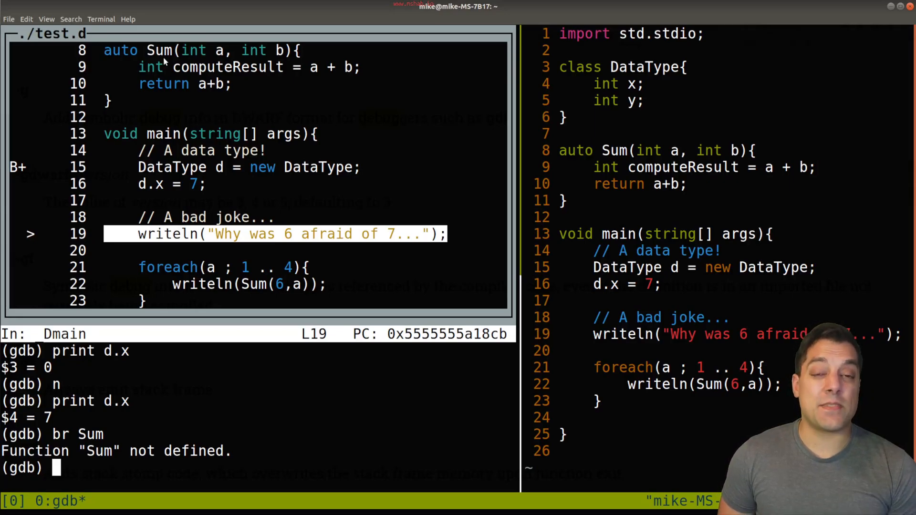
Step: Set Breakpoint 2 on test.Sum(int, int) at line 9 and continue
text(br test)
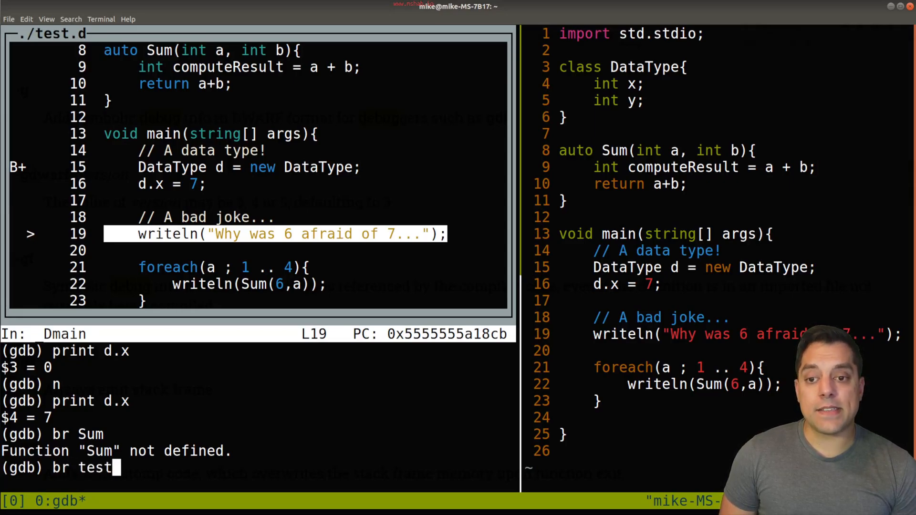
text(.)
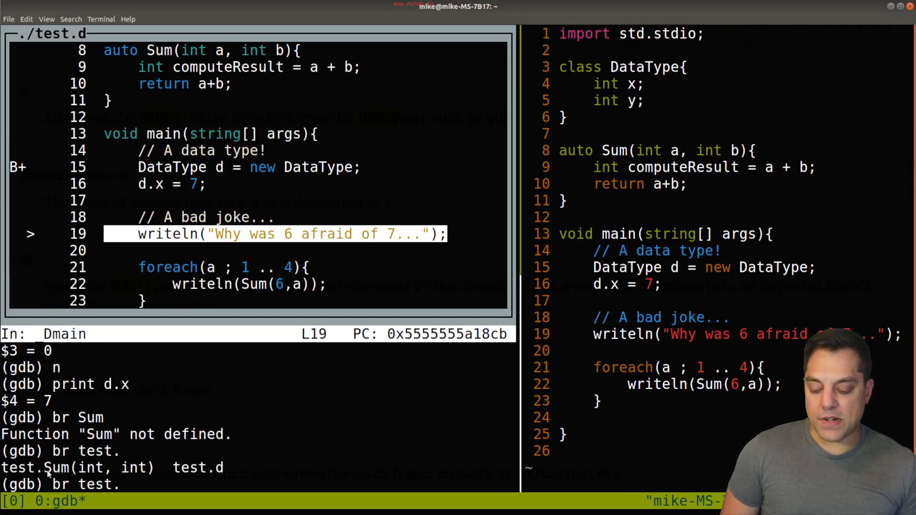
text(Sum(int, int)
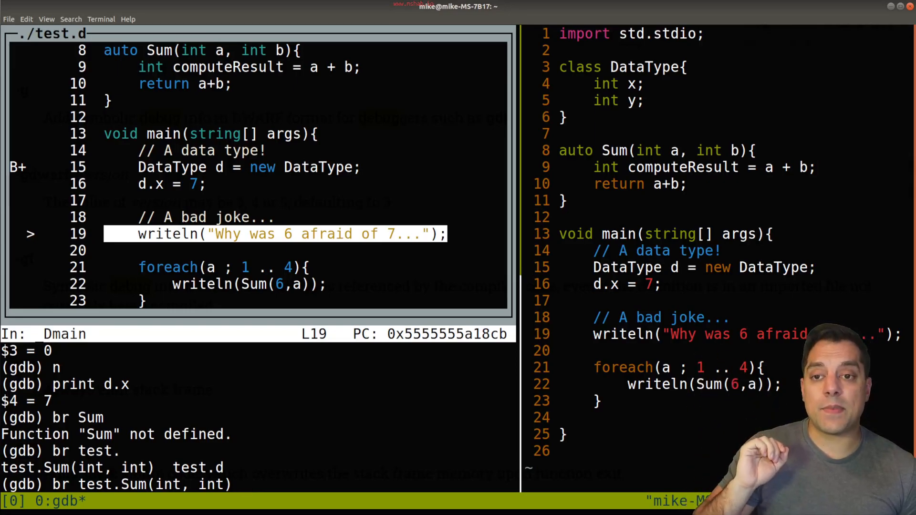
key(Return)
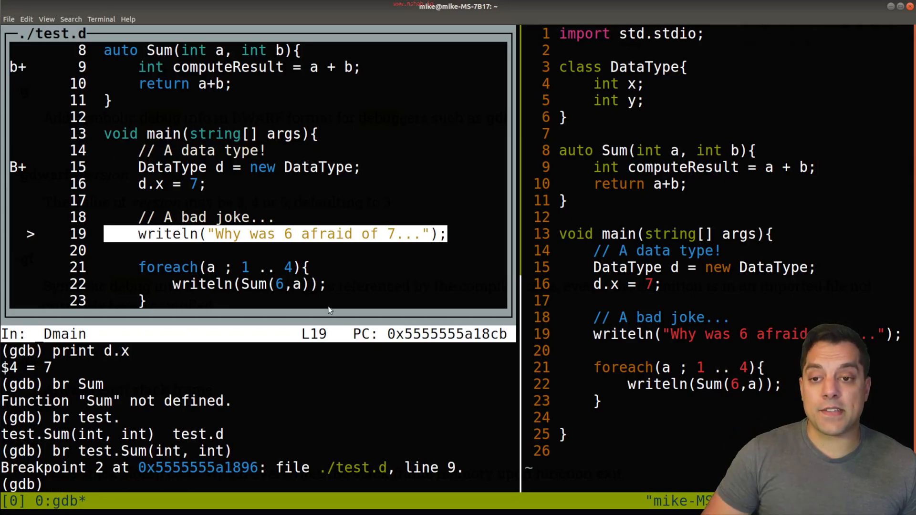
text(conti)
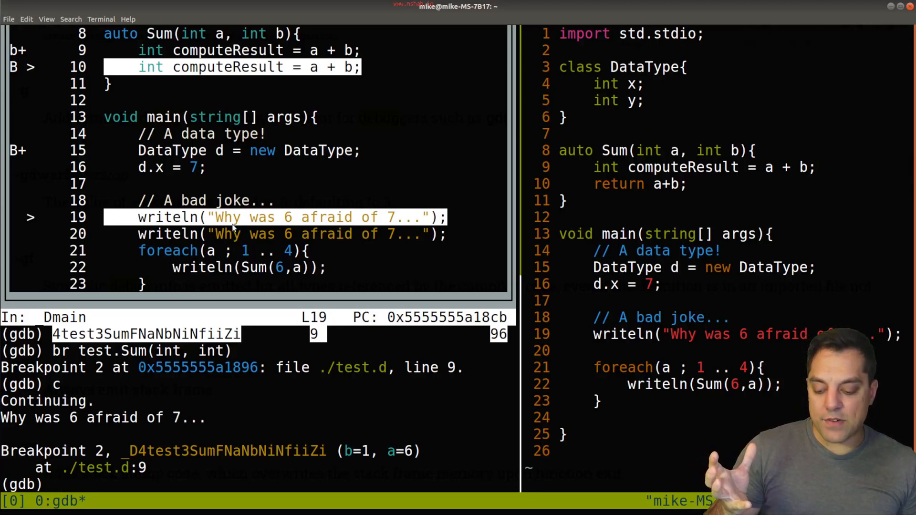
mouse_move(368, 242)
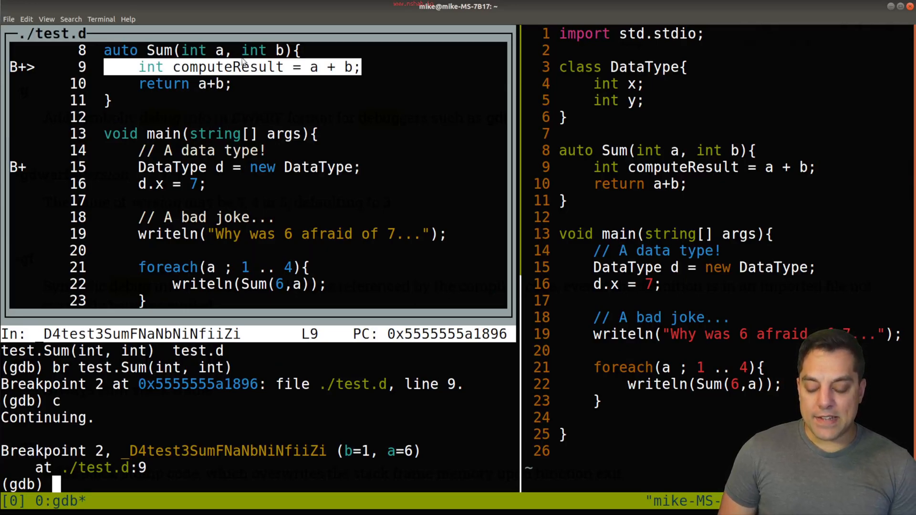
Step: Show the full backtrace from inside Sum, paging down to druntime's main
text(b)
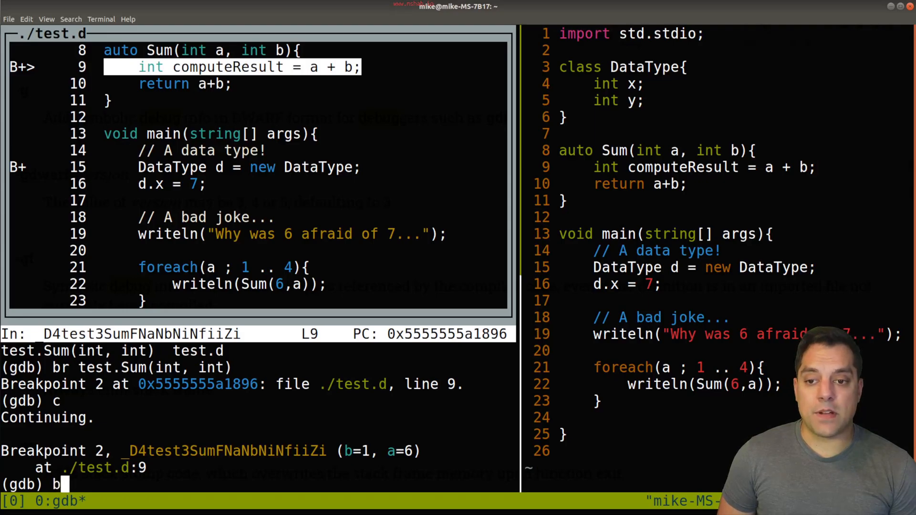
text(acktrac)
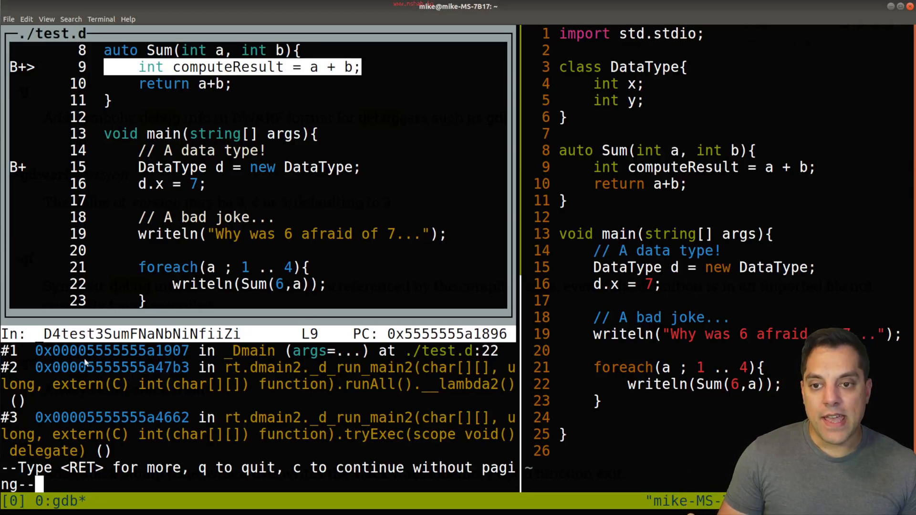
mouse_move(234, 362)
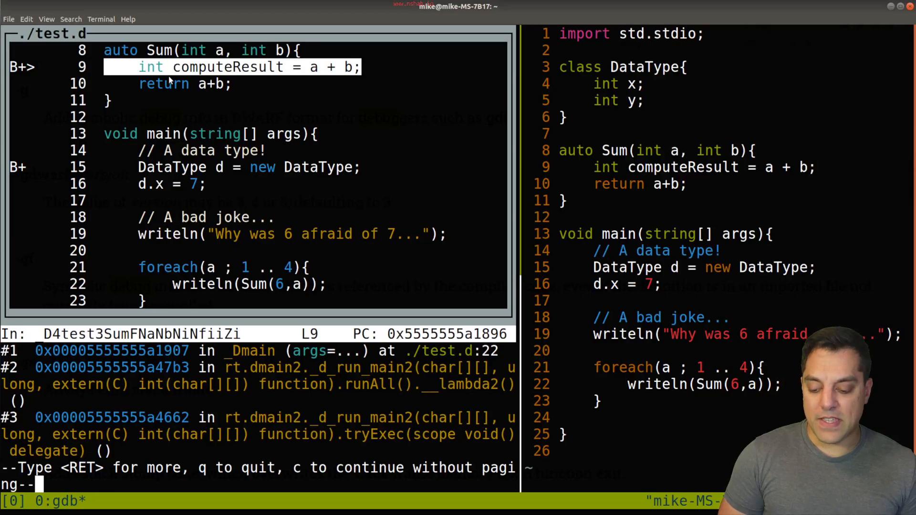
key(Return)
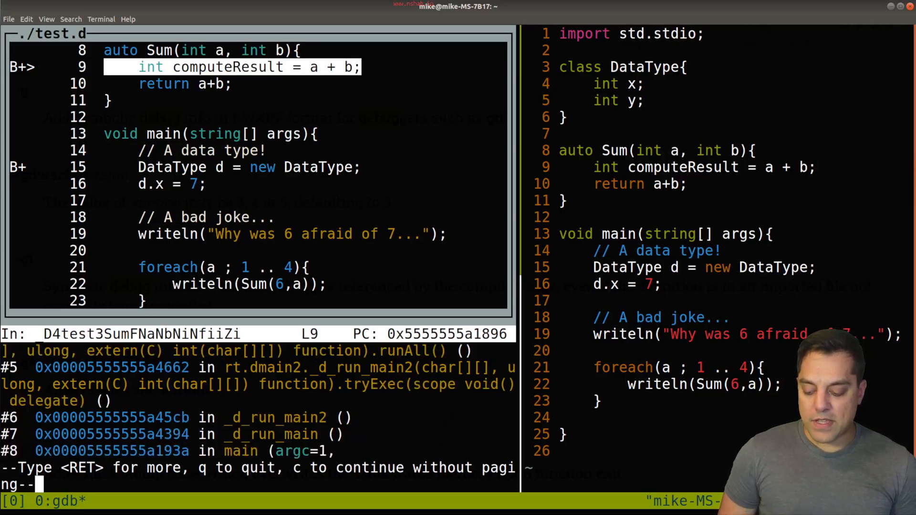
key(Return)
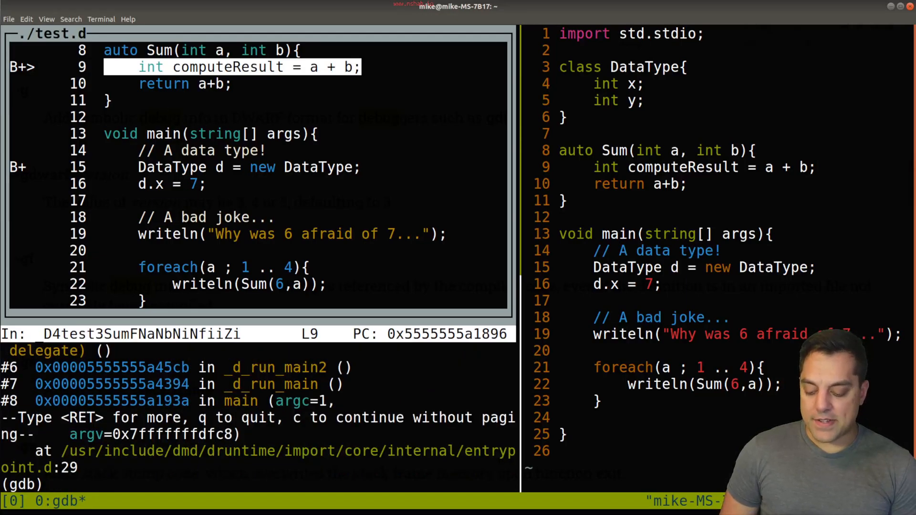
Step: Step to line 11 in Sum
text(nex)
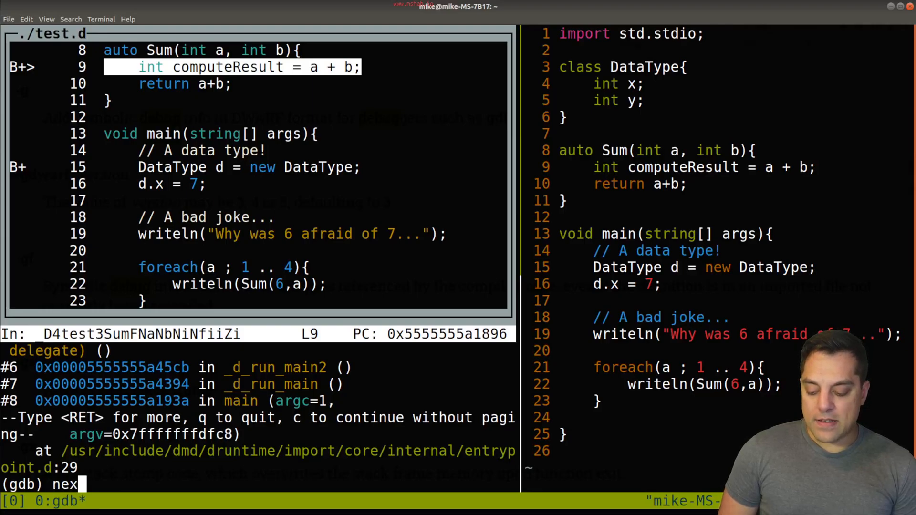
key(Return)
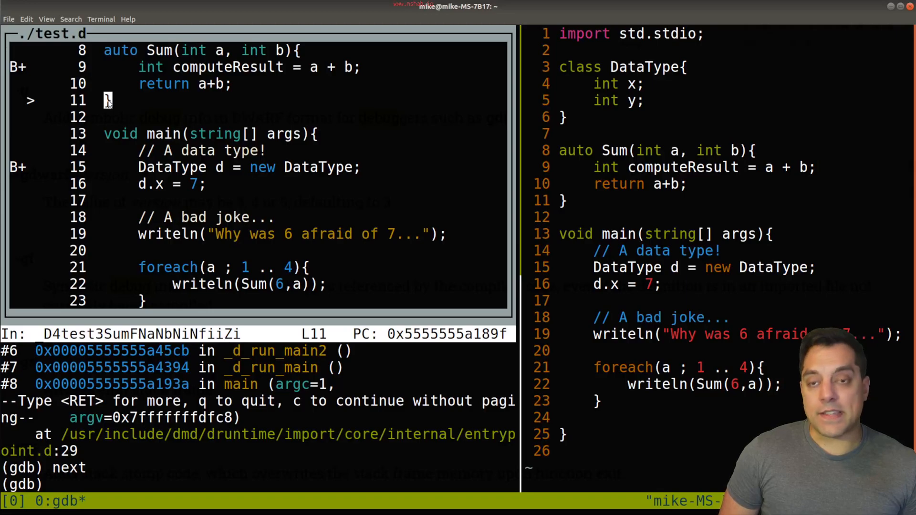
text(print)
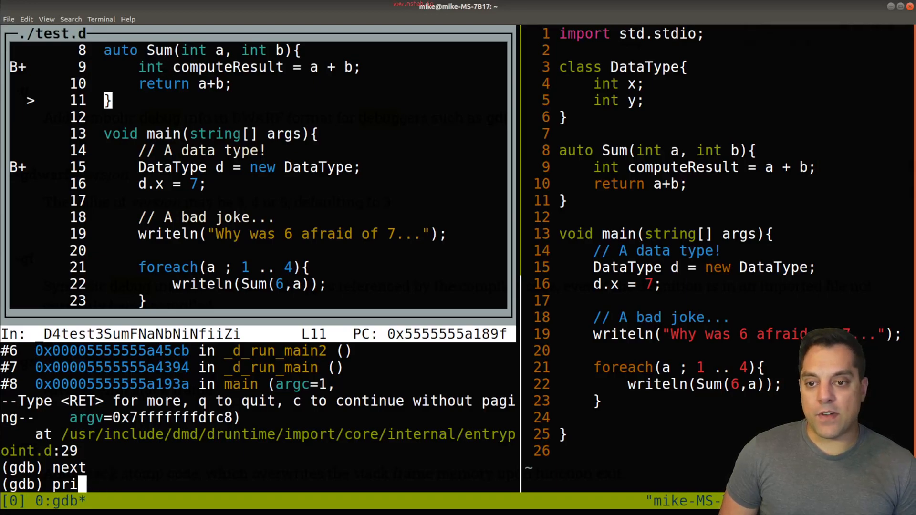
Step: Show locals (computeResult = 7) and args (a = 6, b = 1), then list breakpoints
text(nfo local)
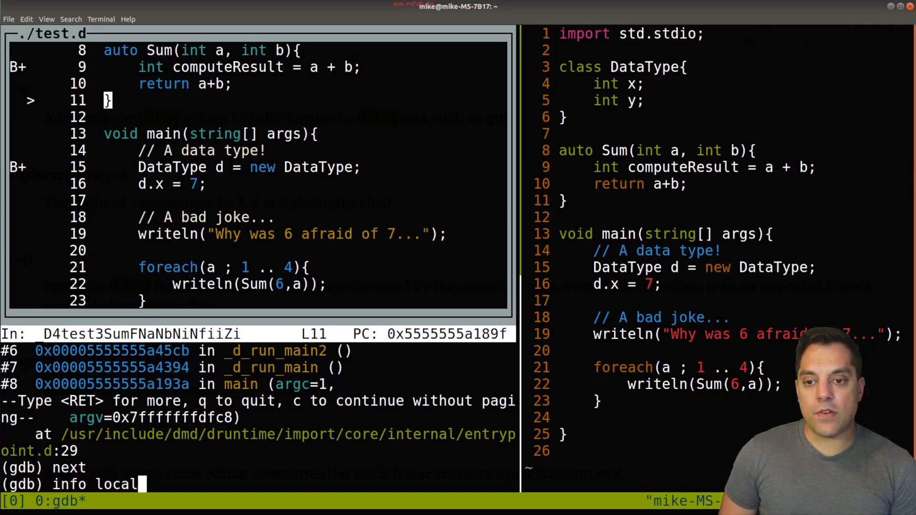
key(Return)
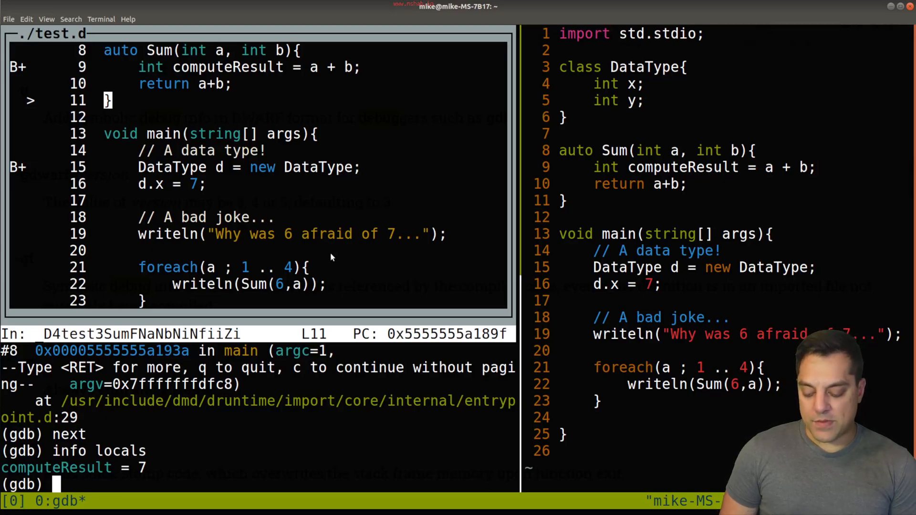
text(info args)
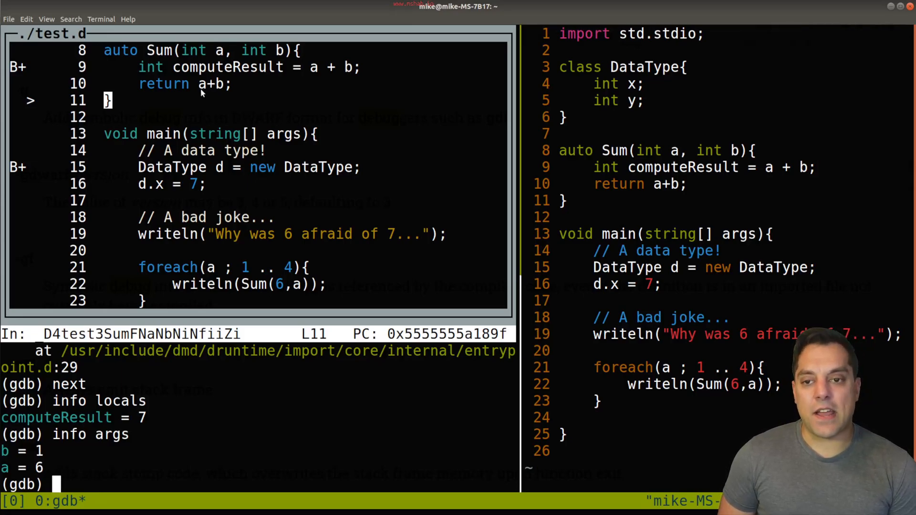
text(info br)
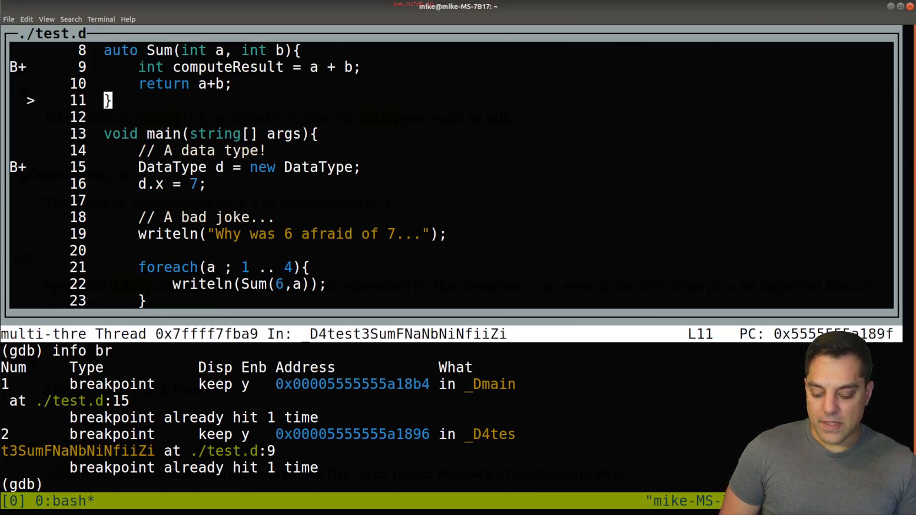
Step: Delete breakpoint 2 in Sum, confirming only breakpoint 1 at test.d:15 remains
text(info br)
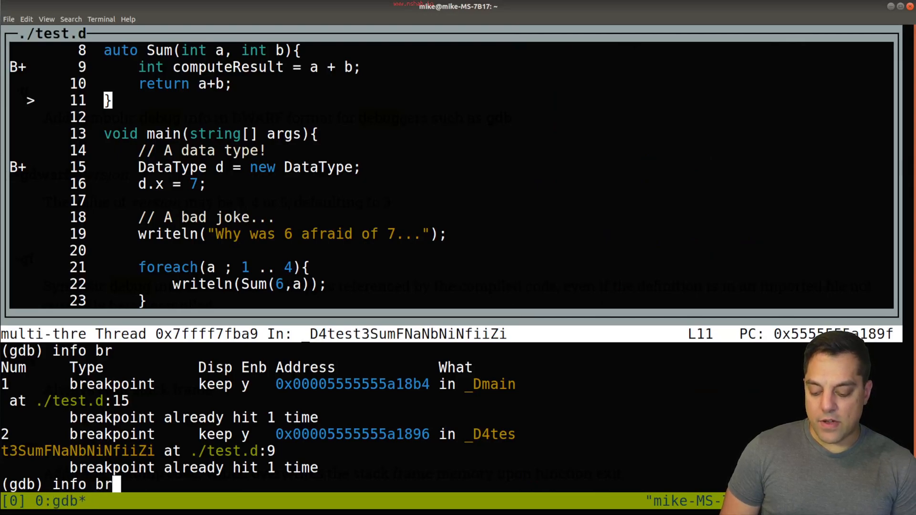
key(Return)
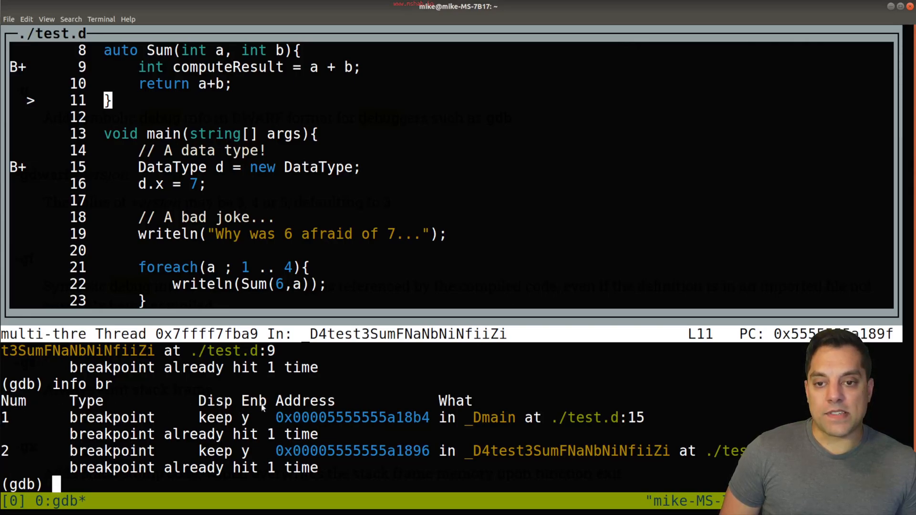
text(del 2)
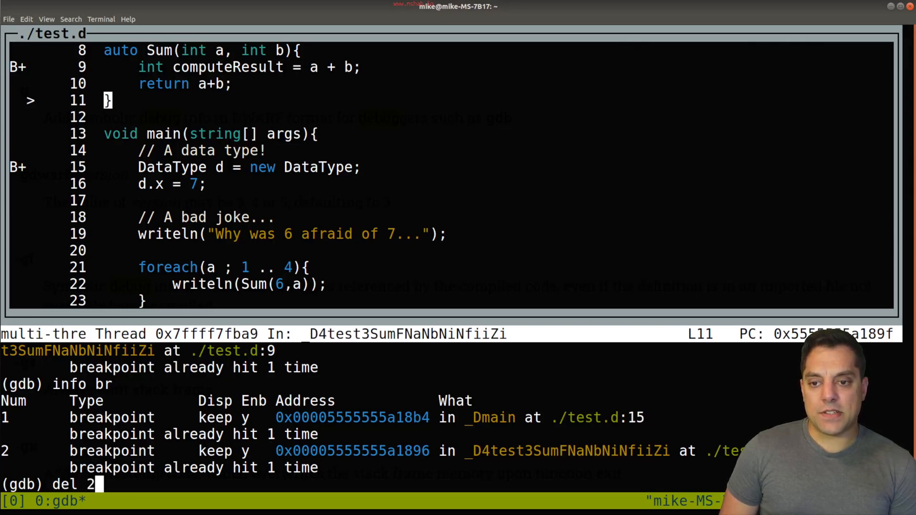
key(Return)
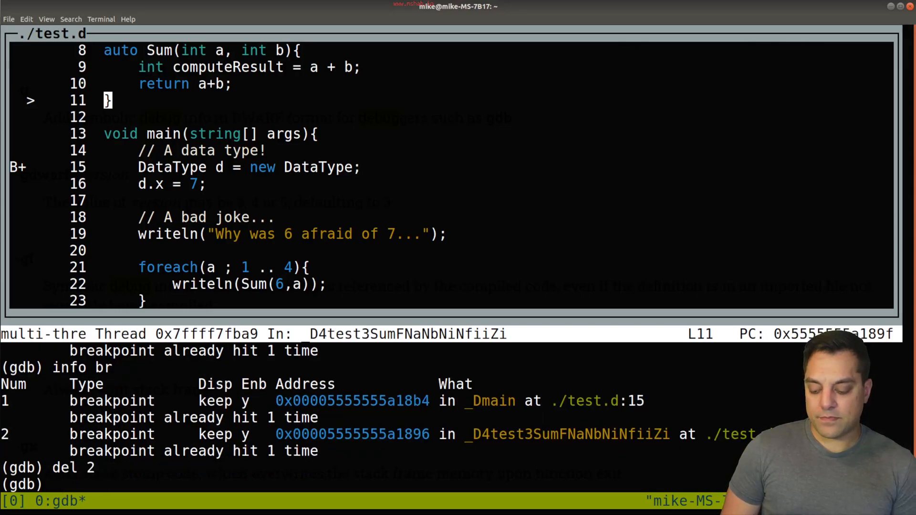
text(info br)
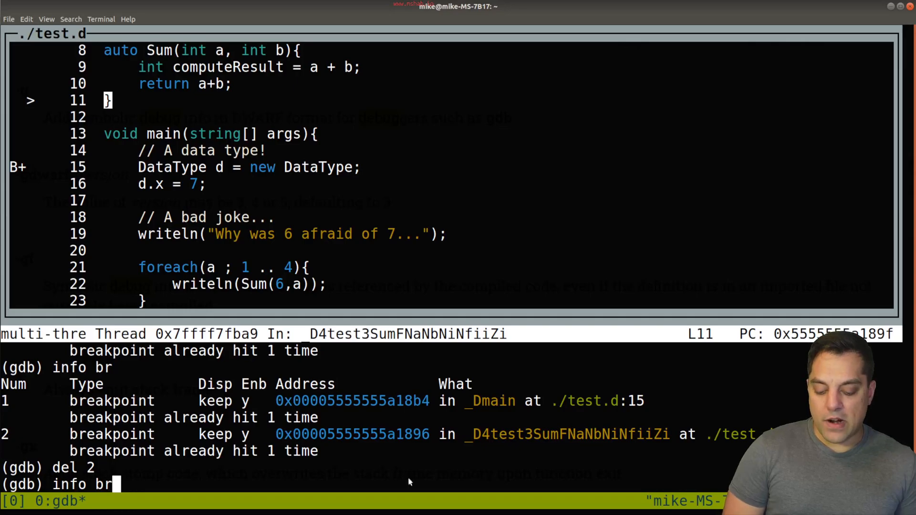
mouse_move(533, 445)
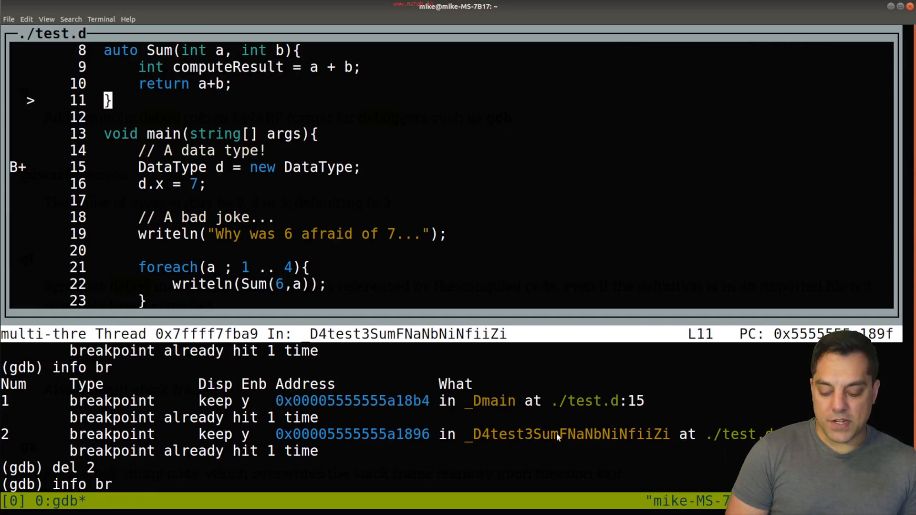
key(Return)
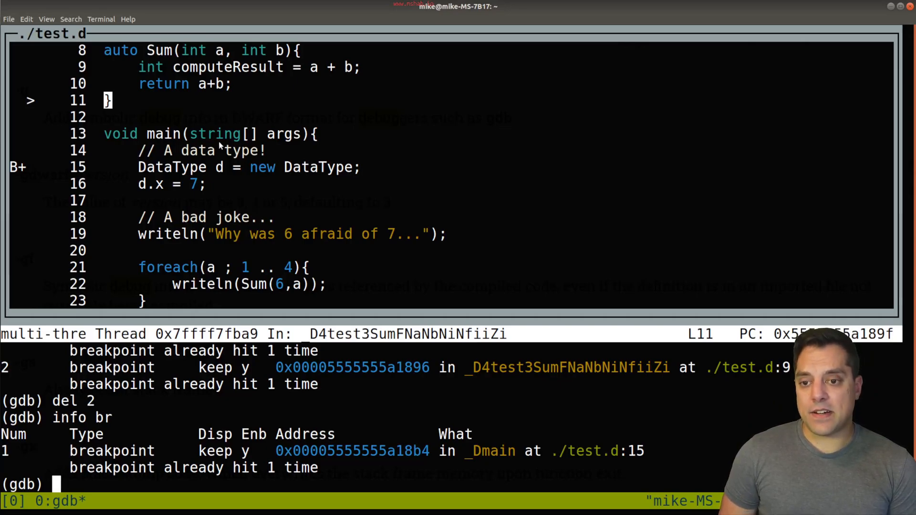
Step: Step back into _Dmain at test.d line 21 and focus the source window
text(n7)
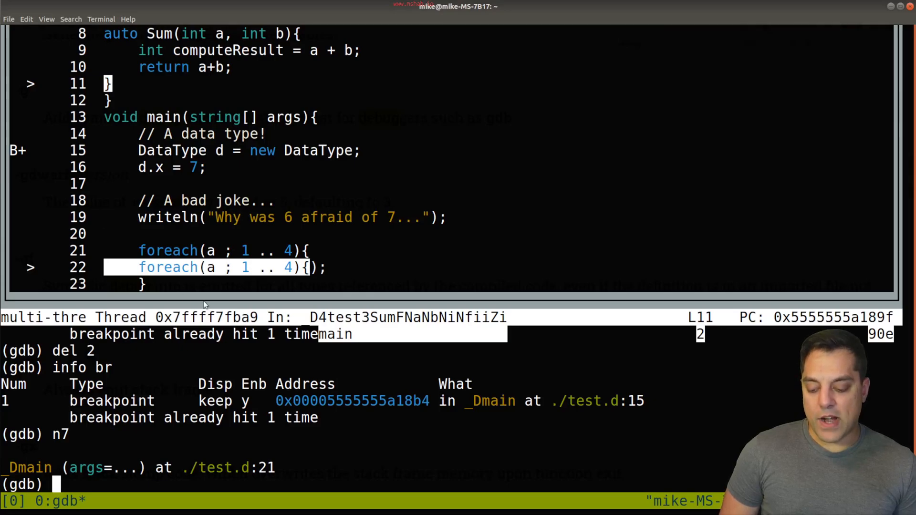
key(Return)
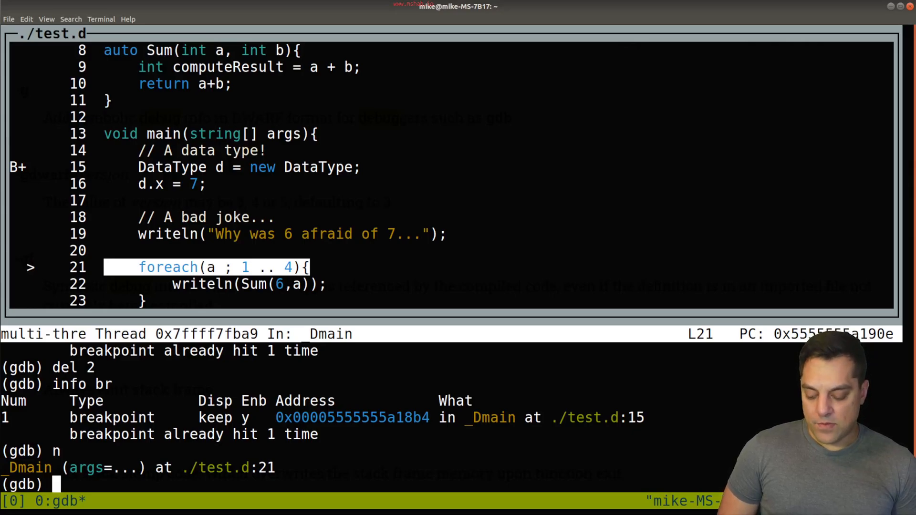
text(fo)
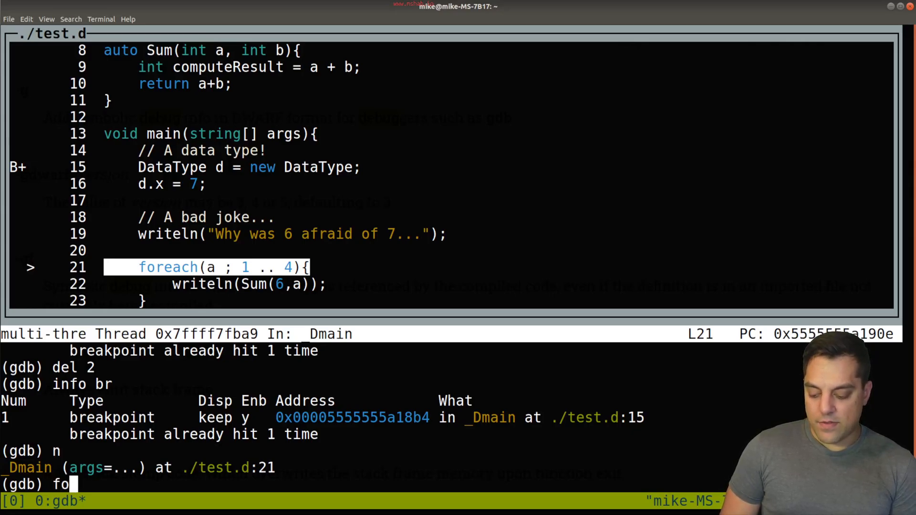
text(cus src)
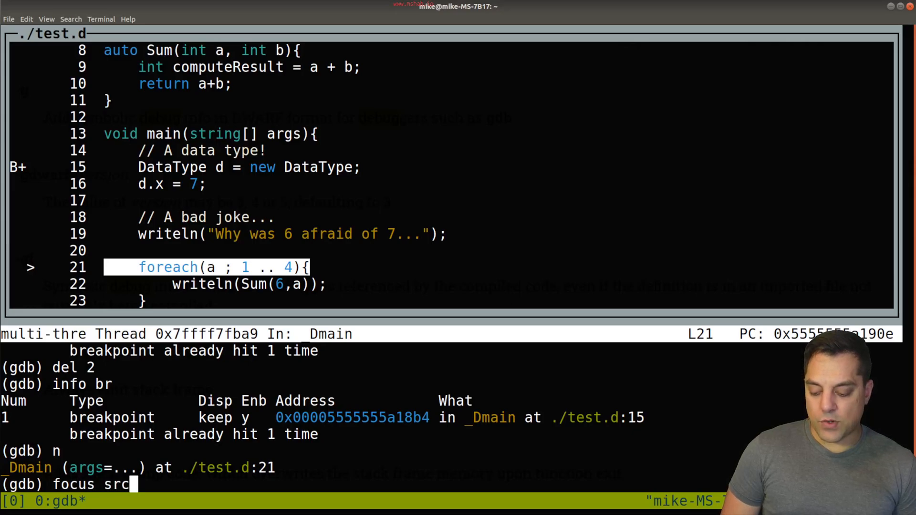
key(Return)
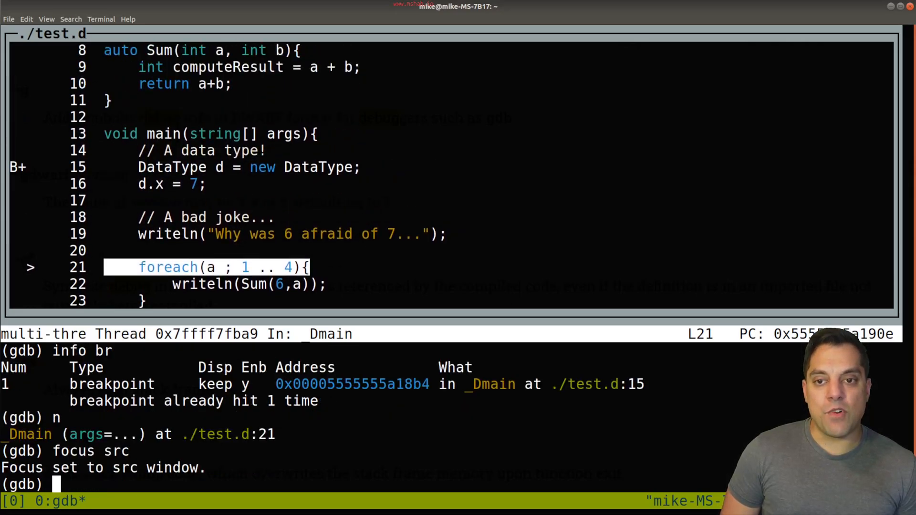
Step: Return keyboard focus to the source window with focus src
text(focus cmd)
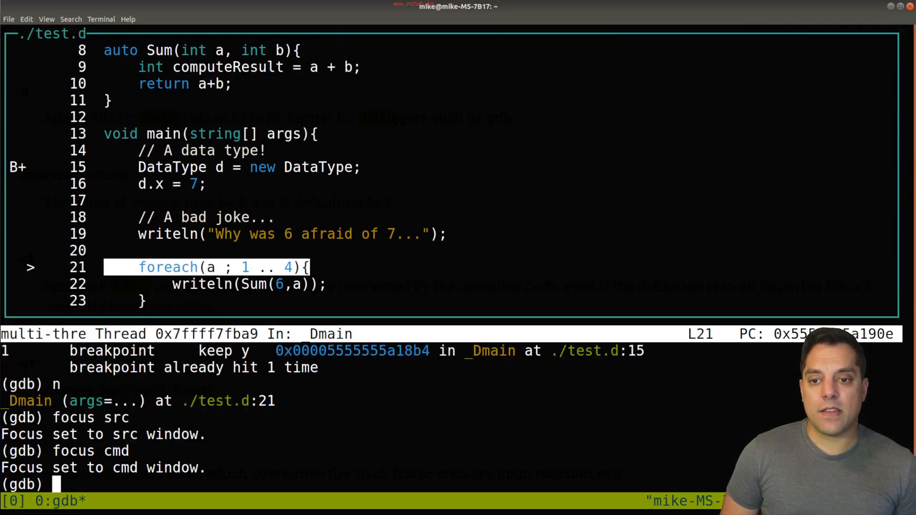
text(type in)
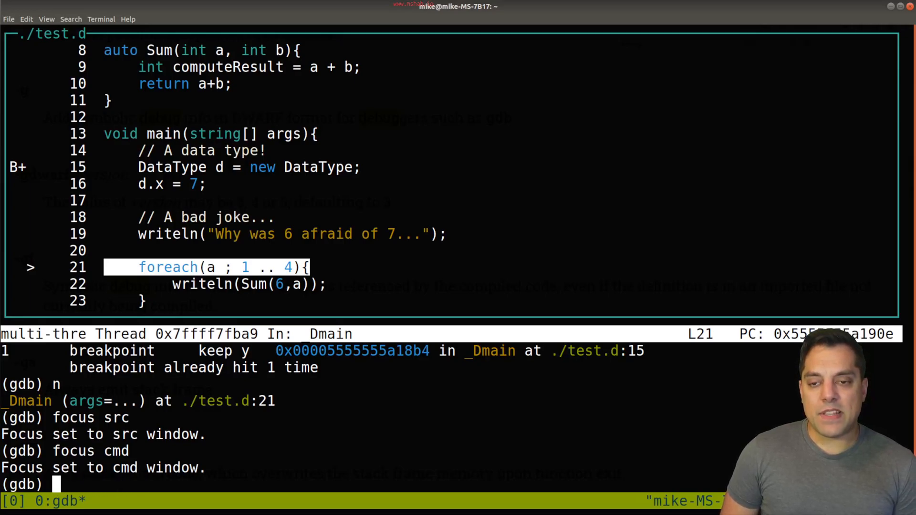
text(focus src)
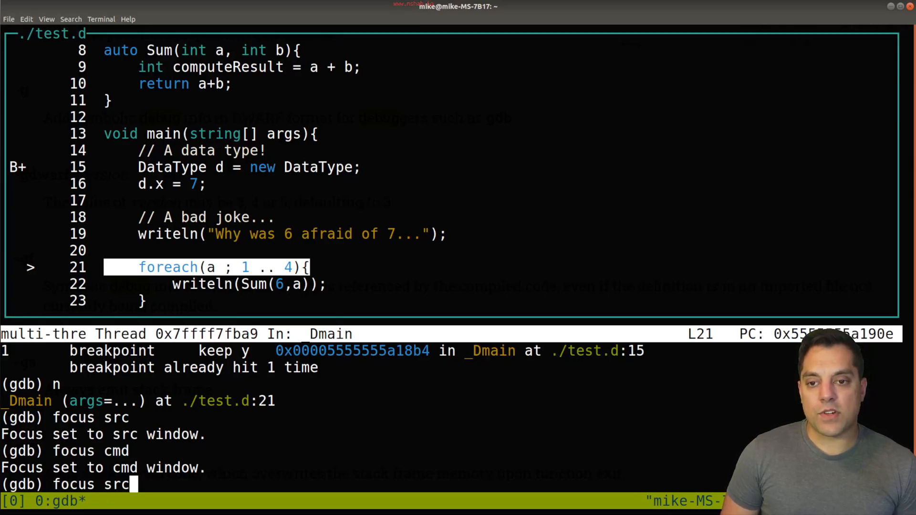
key(Return)
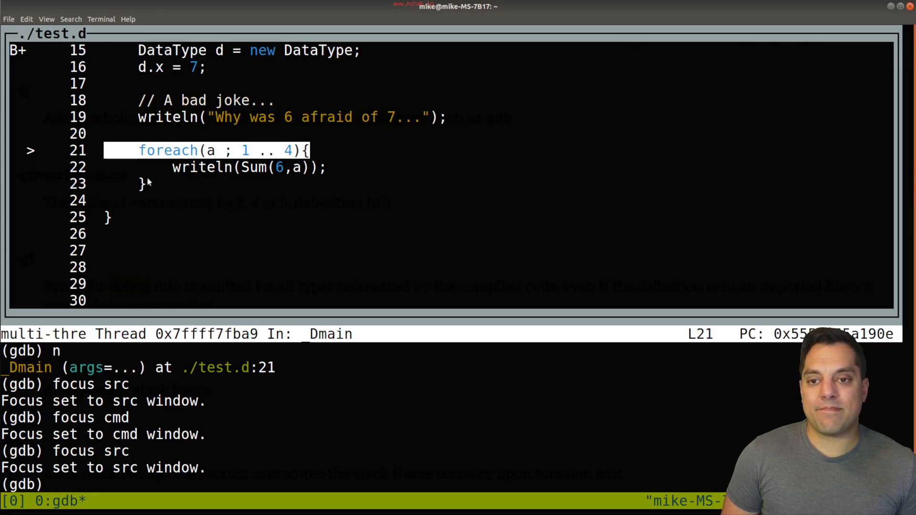
mouse_move(208, 216)
text(advance)
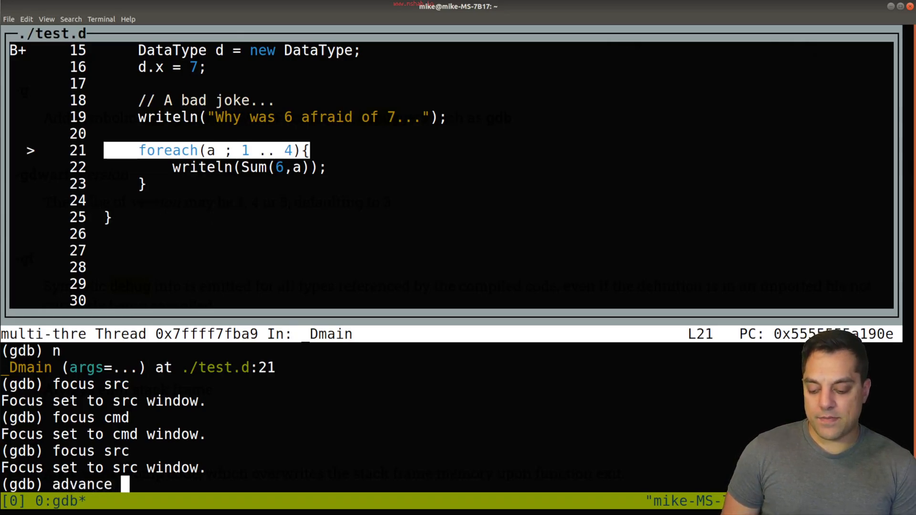
Step: Advance execution to main's closing brace at test.d line 25
text(248)
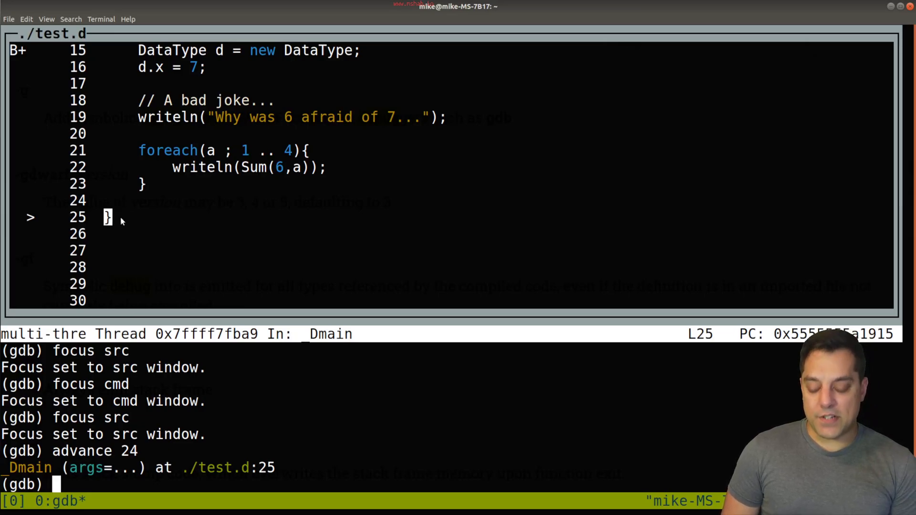
text(continue)
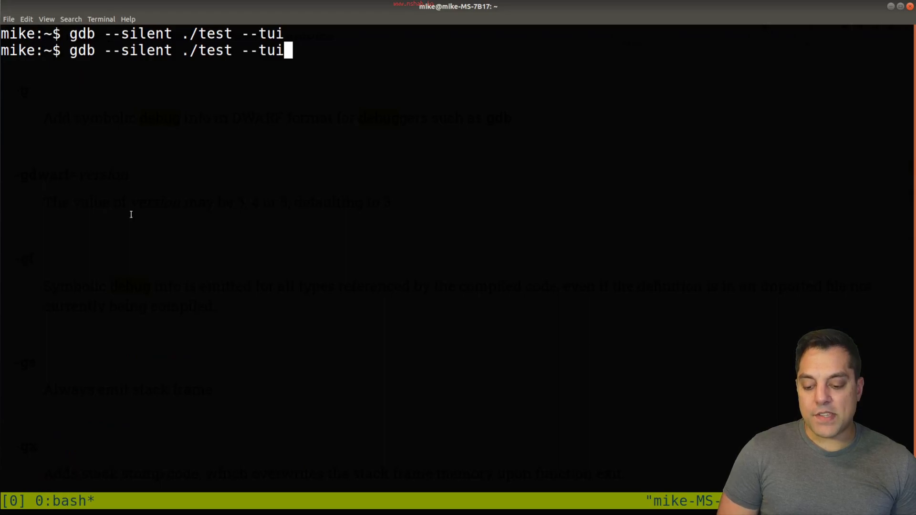
Step: Clear the recalled gdb --tui relaunch command and type _Dmain at the shell prompt
double_click(262, 50)
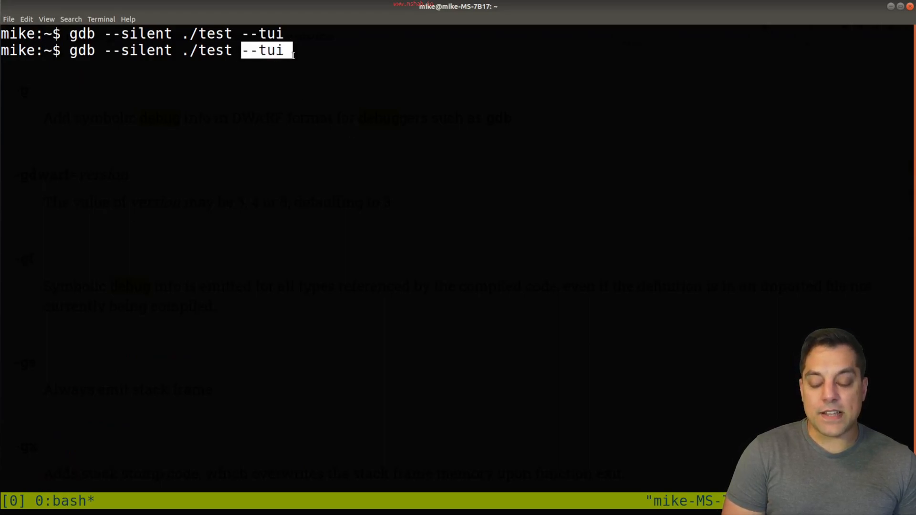
key(BackSpace)
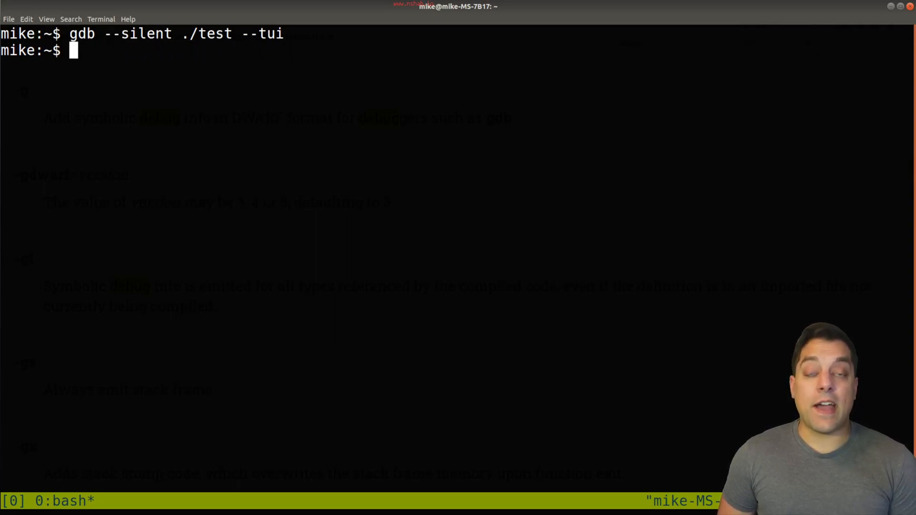
text(_Dmain)
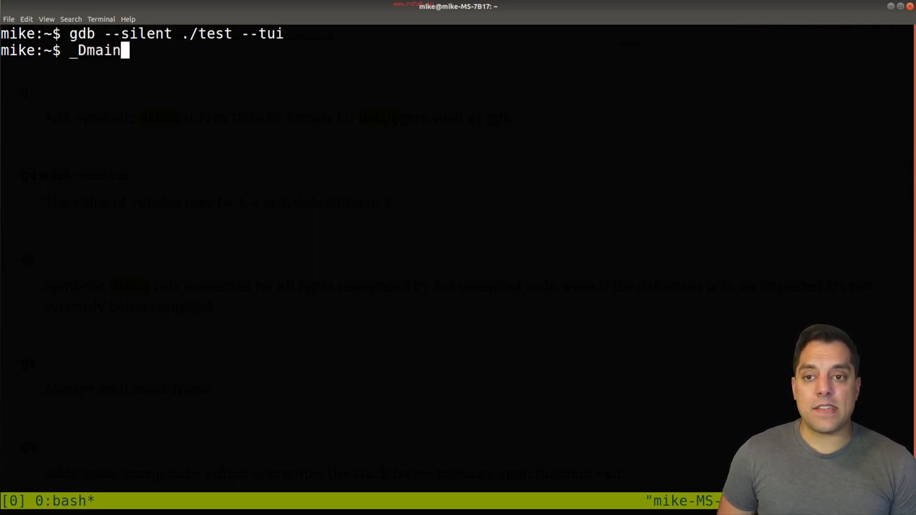